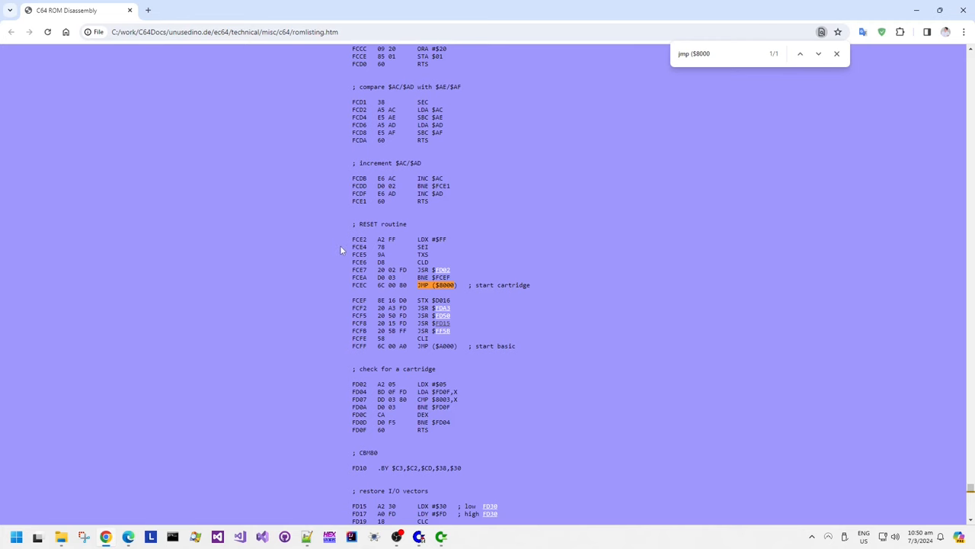
Scroll down the C64 ROM disassembly through the RESET routine's cartridge check and vector code.
scroll(down, 3)
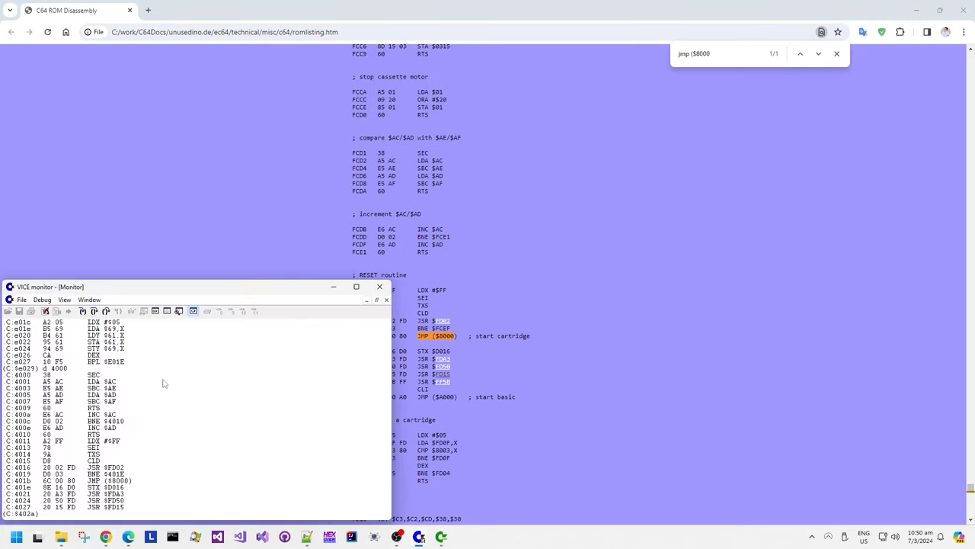
mouse_move(102, 460)
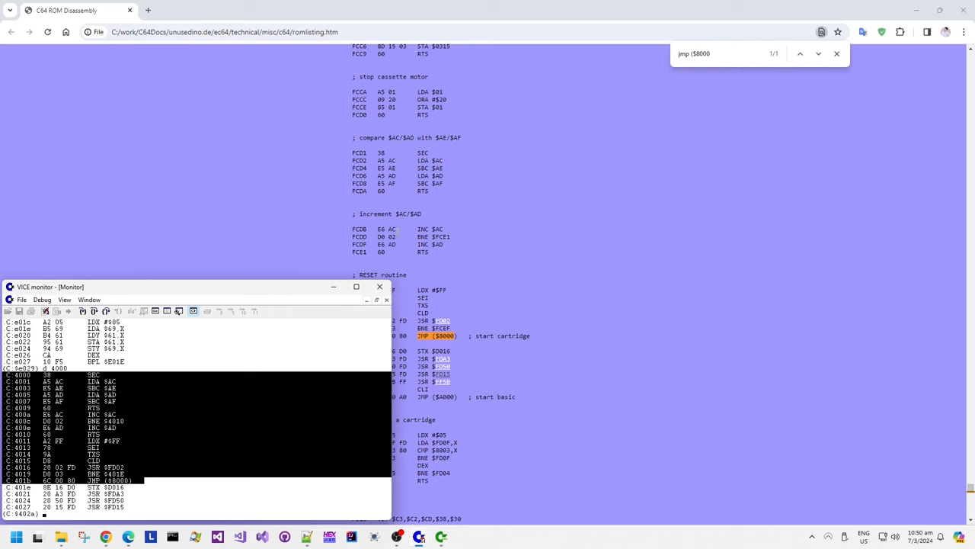
mouse_move(448, 313)
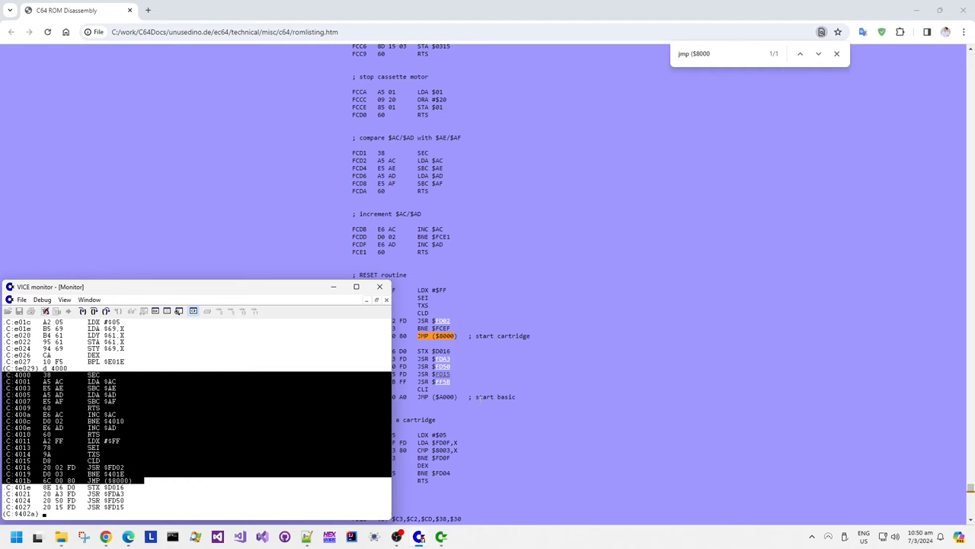
scroll(down, 3)
text(d)
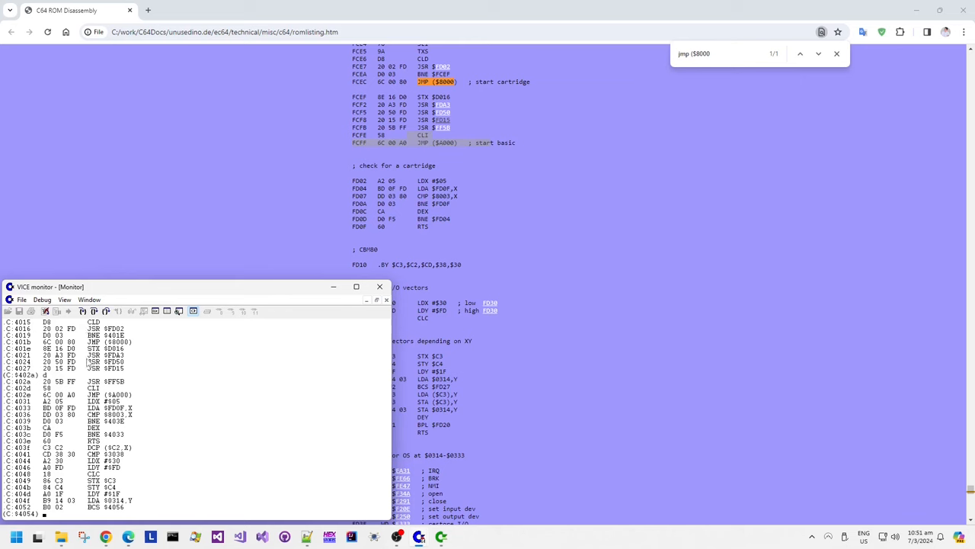
mouse_move(174, 402)
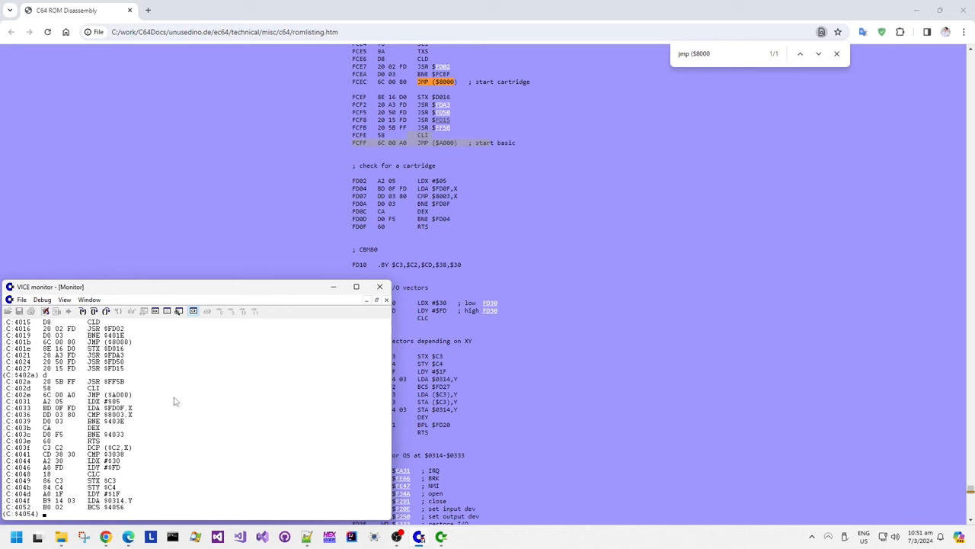
Start tracing in the VICE monitor so the executed loop around $0316-$0319 is listed.
click(84, 393)
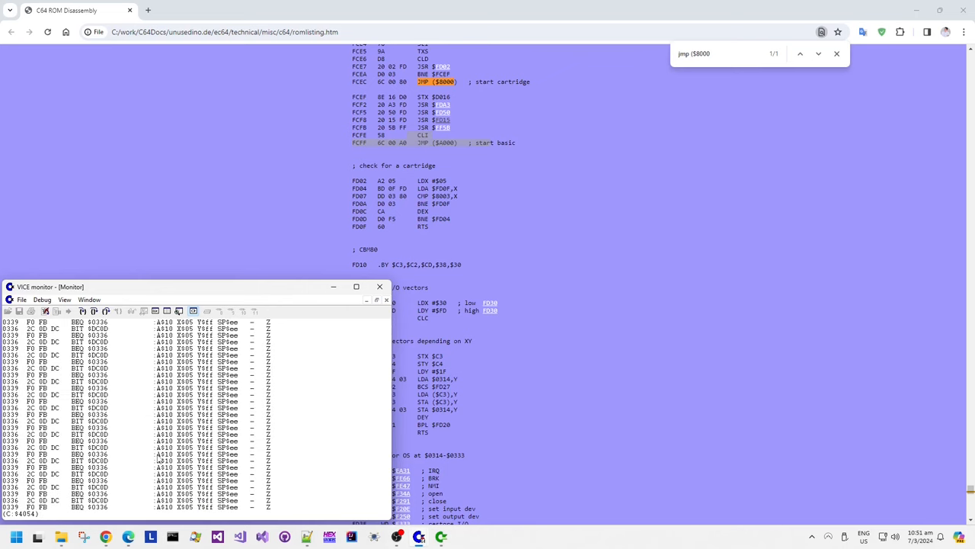
mouse_move(252, 497)
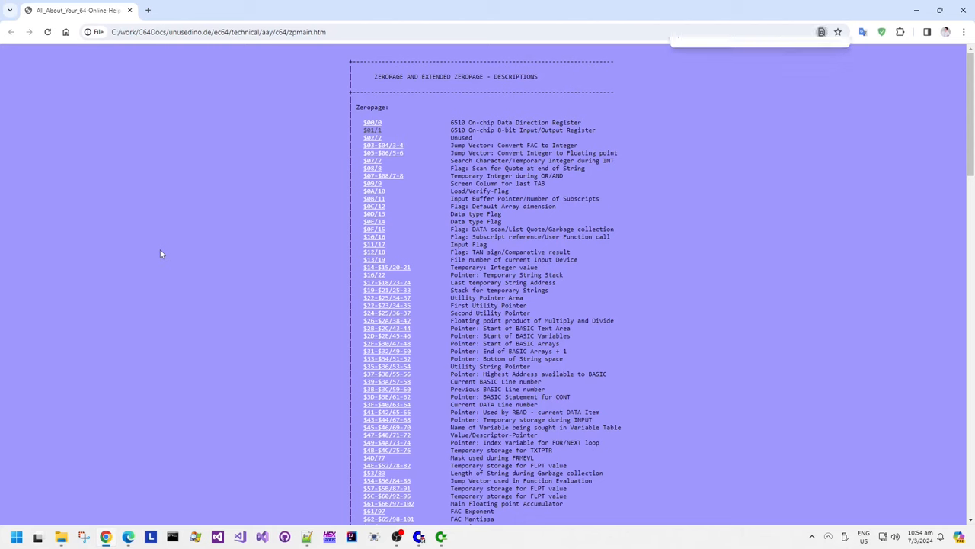
Search the zeropage descriptions page for address 'ac'.
text(ac)
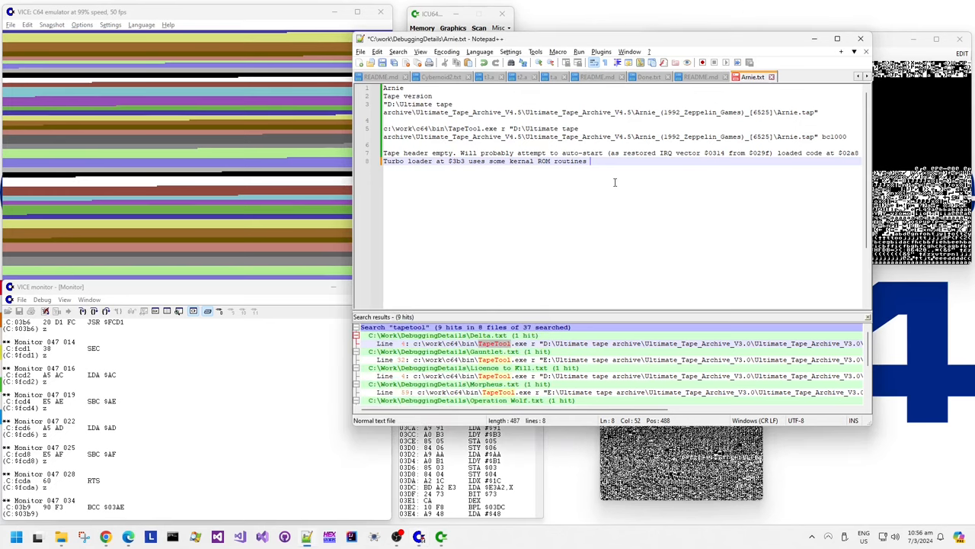
Extend the turbo loader note with the $F routine addresses and AC/AD/AE/AF zeropage locations.
text($f)
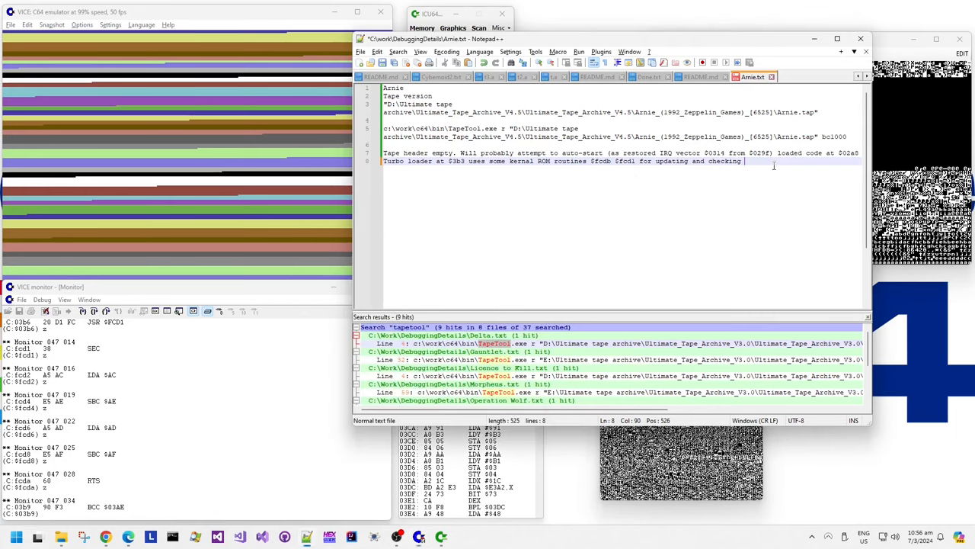
text(AC/AD)
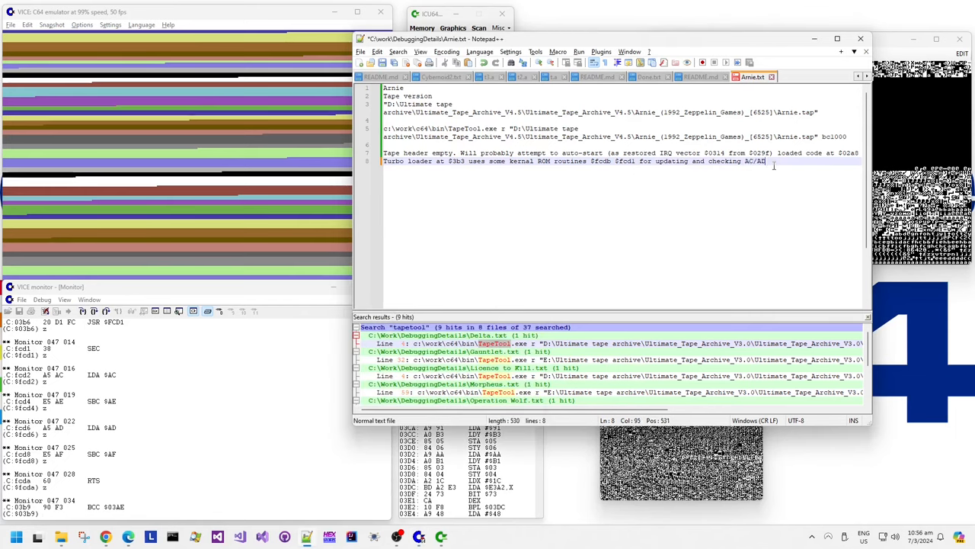
text(/AE/AF)
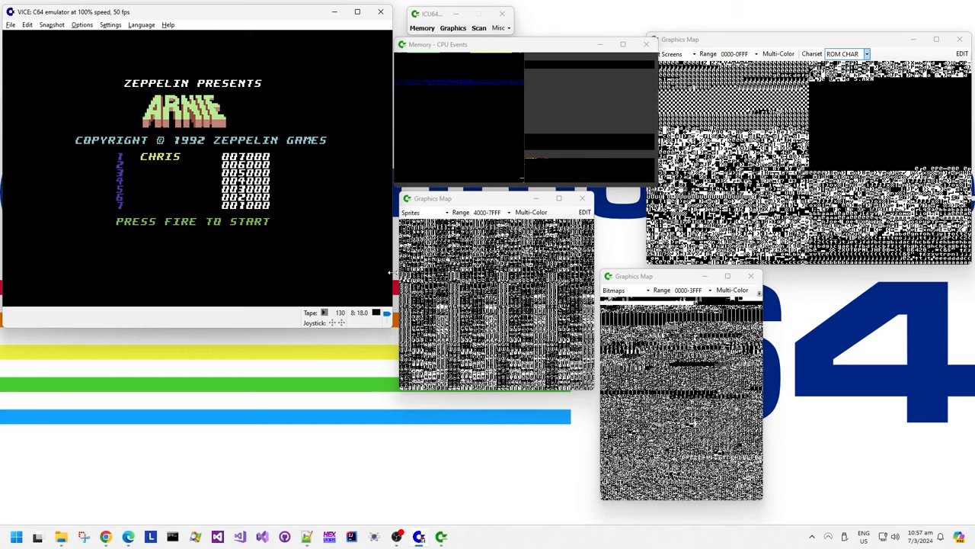
Show the emulated memory as text screens and sprites in ICU64's graphics map windows.
click(866, 53)
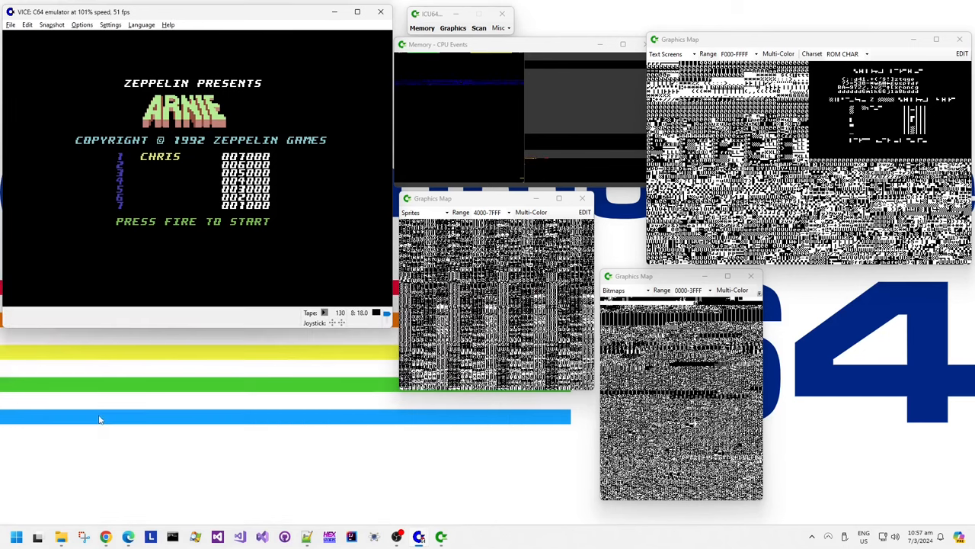
click(844, 53)
text(F000)
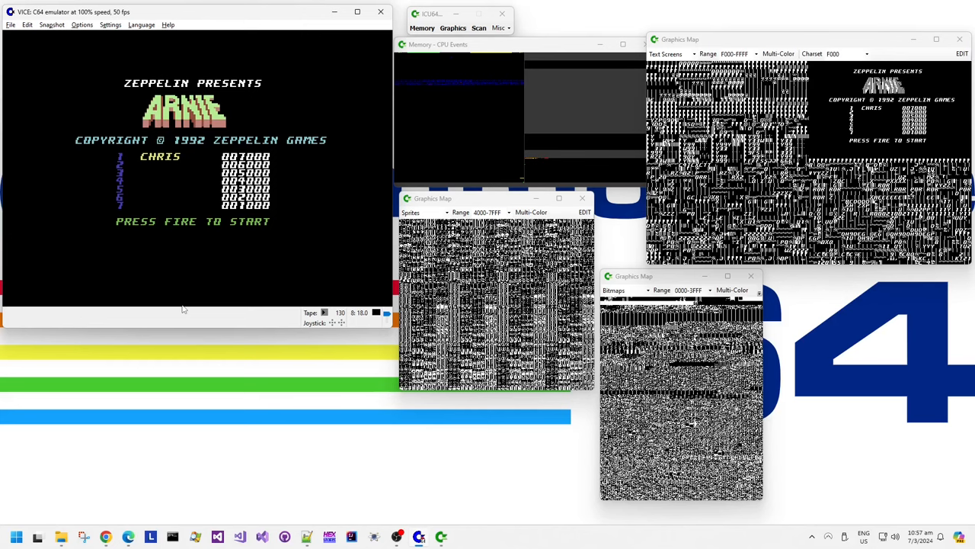
mouse_move(186, 326)
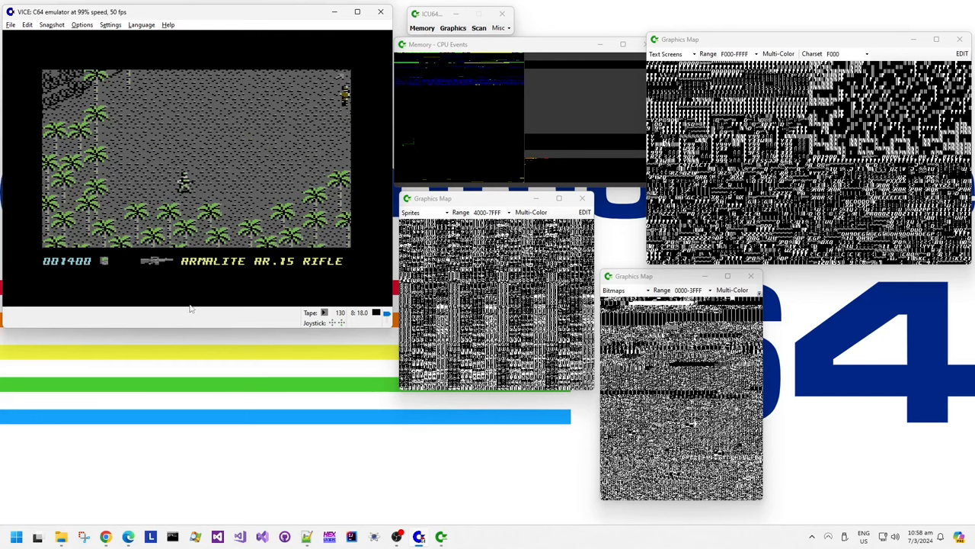
Focus the VICE window and play Arnie's first jungle level.
click(506, 212)
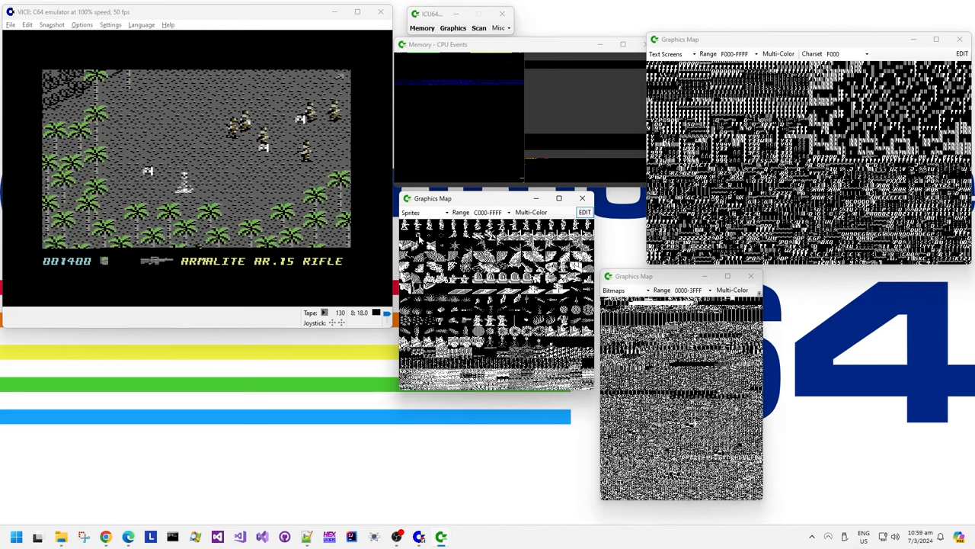
mouse_move(329, 269)
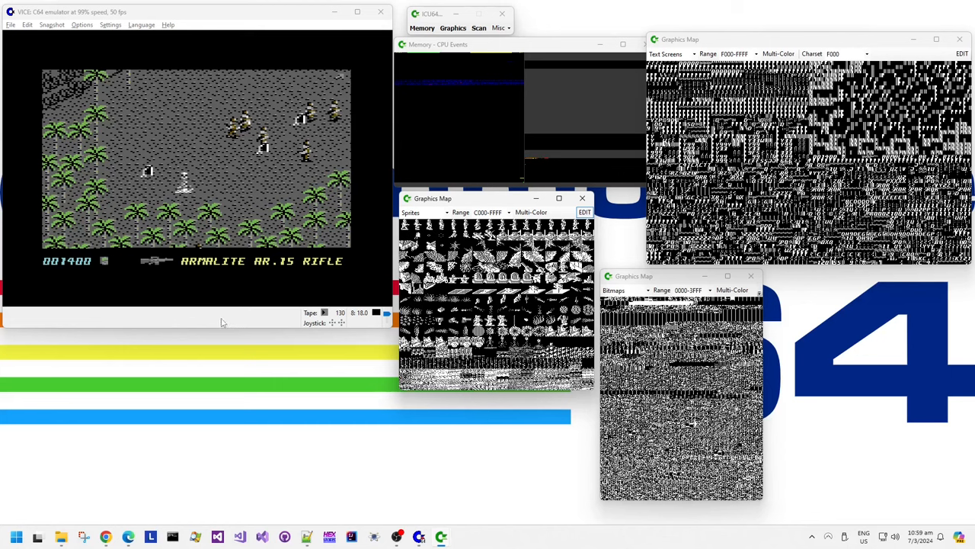
mouse_move(419, 243)
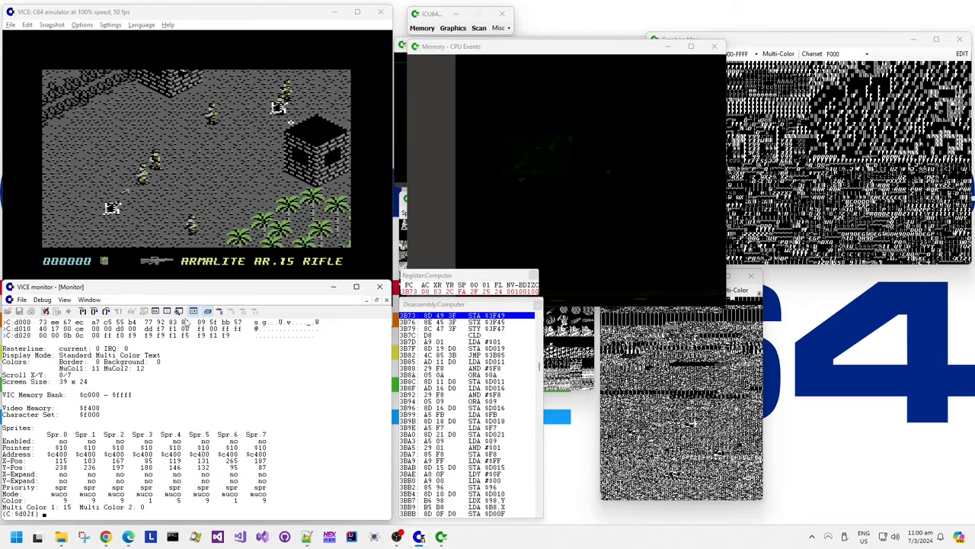
mouse_move(118, 407)
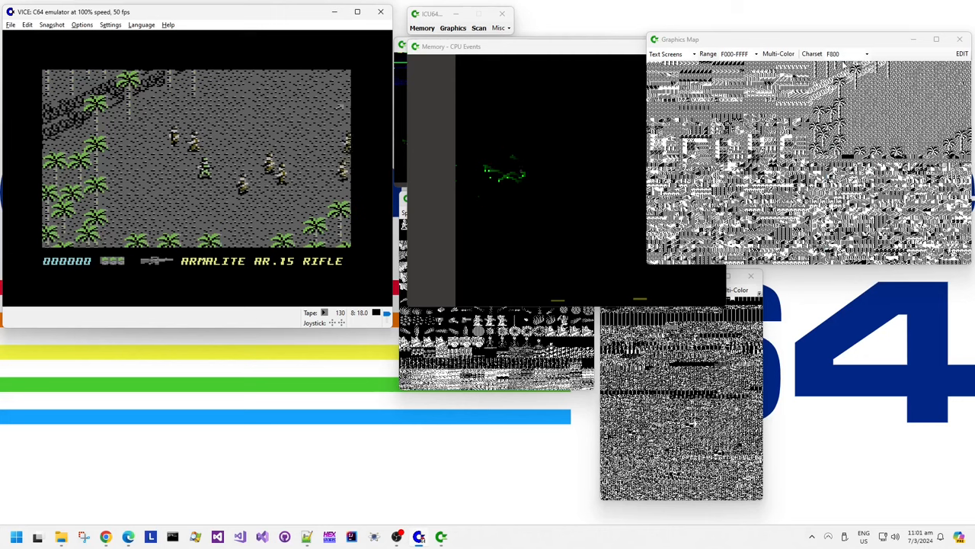
Switch ICU64's text-screen map to Multi-Color, then bring up VICE's Snapshot menu.
click(778, 54)
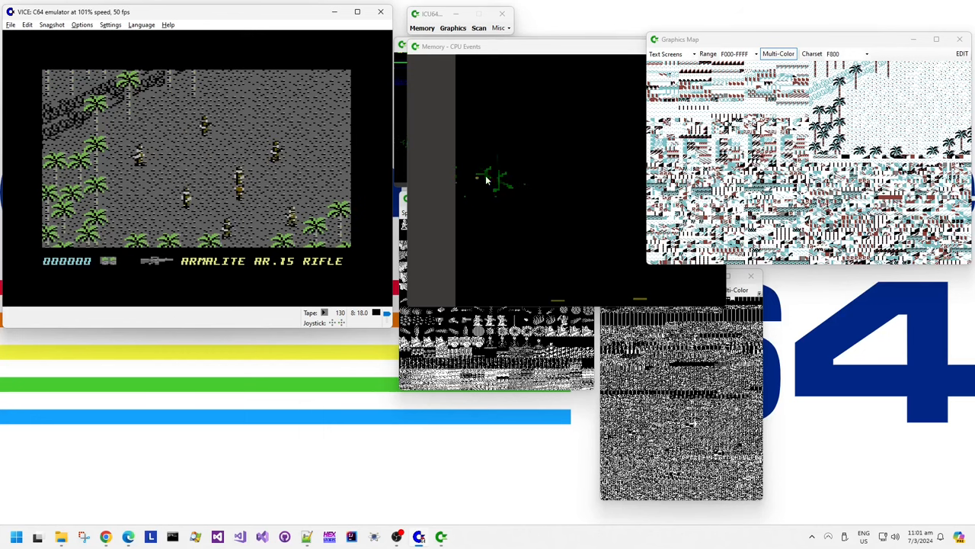
click(11, 24)
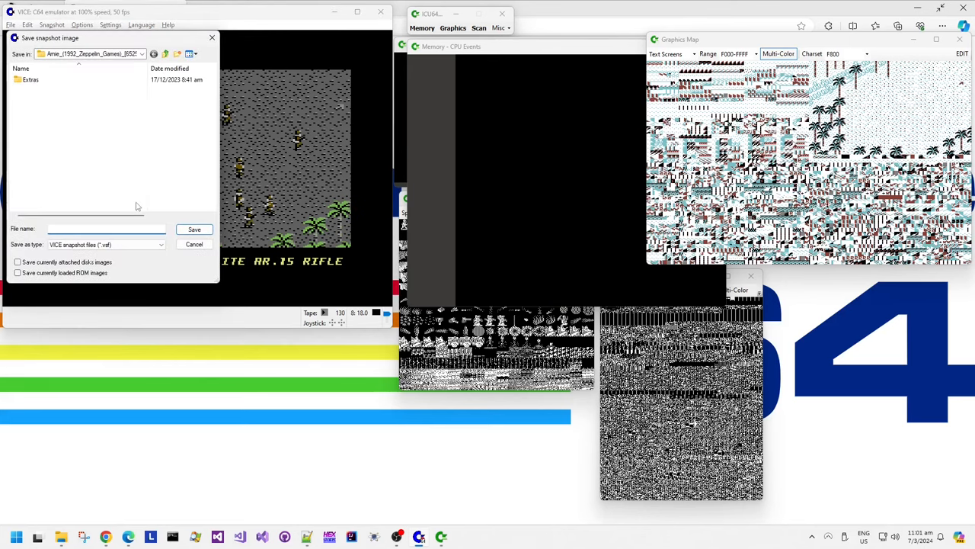
Browse the save snapshot dialog to the Arnie game folder.
text(c)
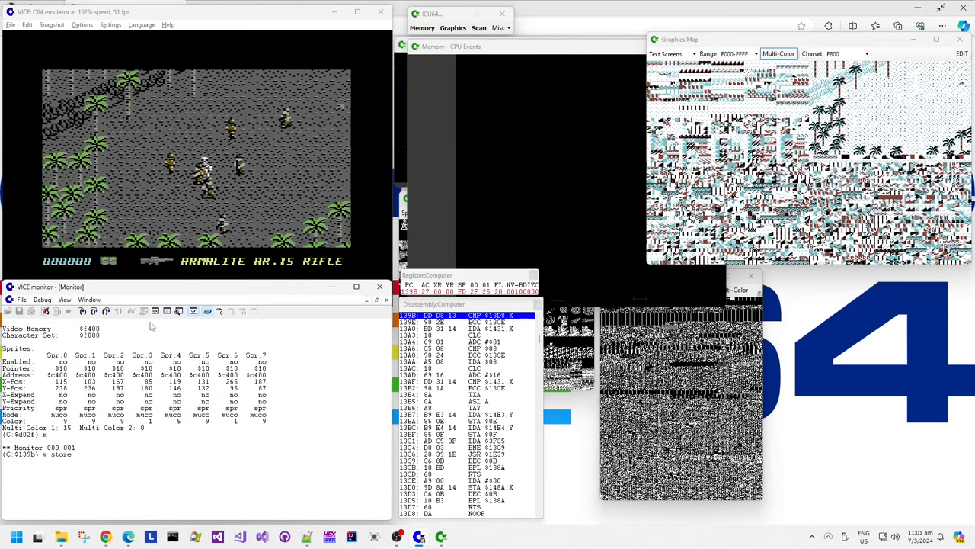
Set a store watchpoint on $D010 in the VICE monitor and let it trigger.
text(d010)
text(x)
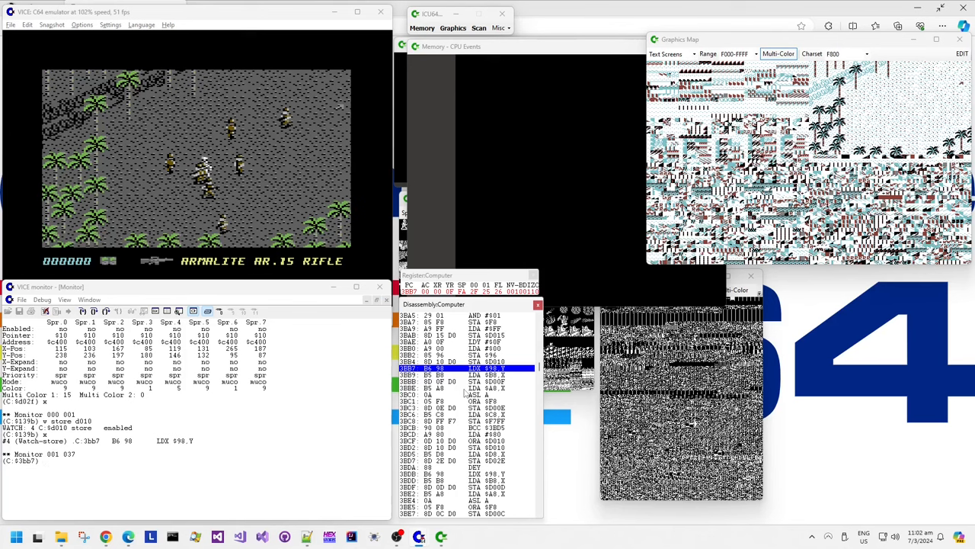
mouse_move(476, 384)
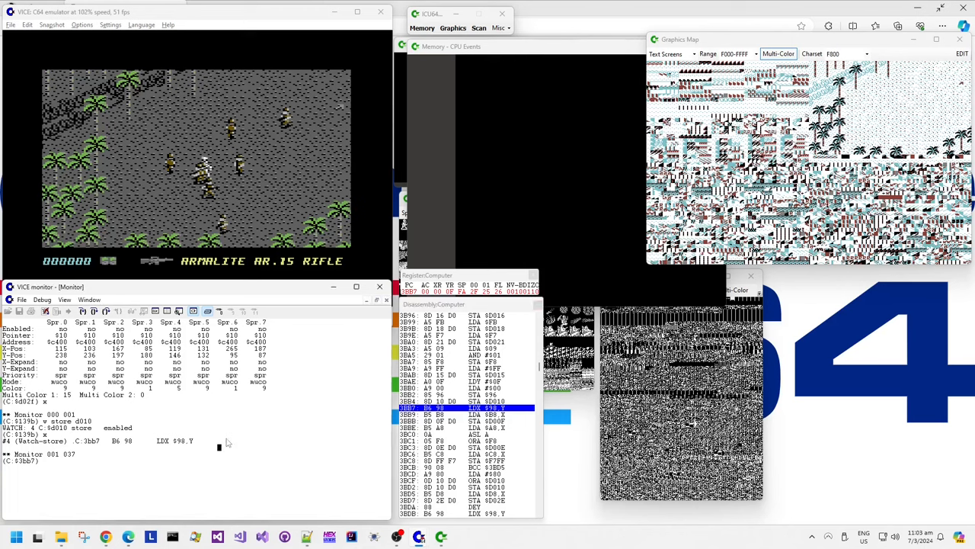
Dump memory at zero-page address $98 with 'm 98' in the VICE monitor.
text(98)
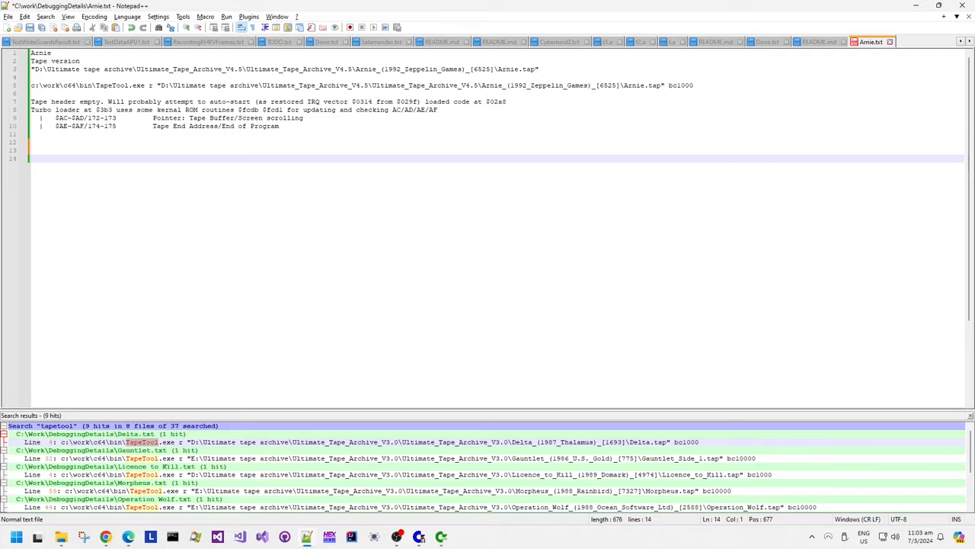
Note the sprite multiplexor, 16 sprites?, because $98 holds 16 values all <= $0f (15).
text(Spe)
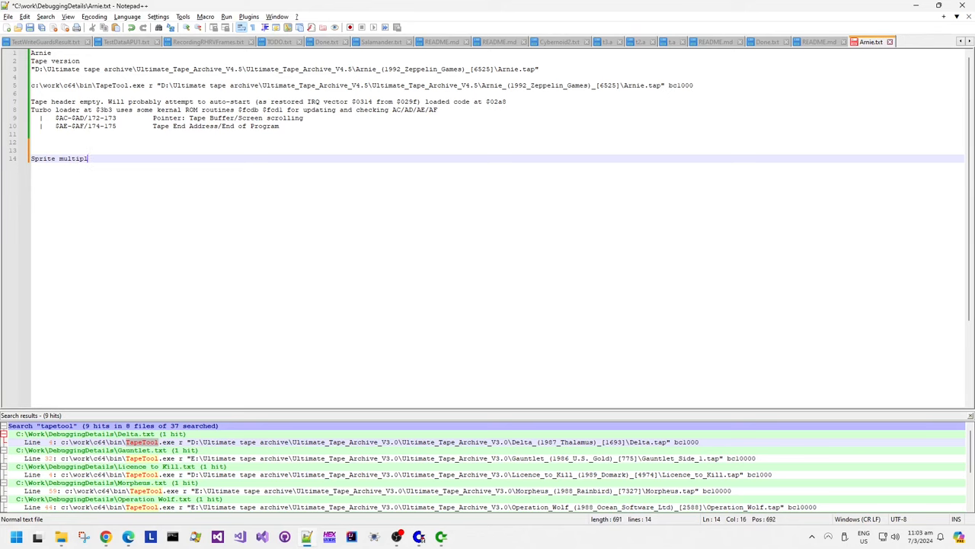
text(exor)
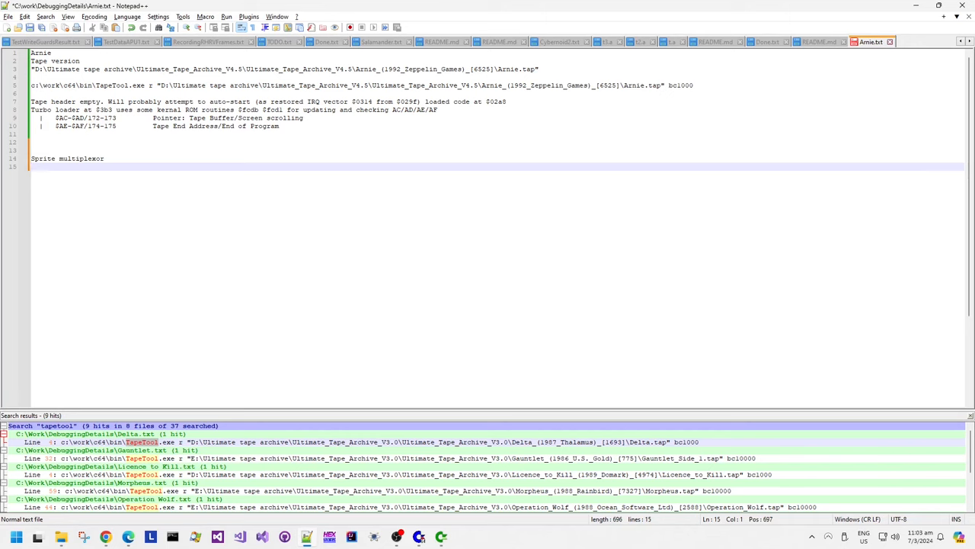
text(15)
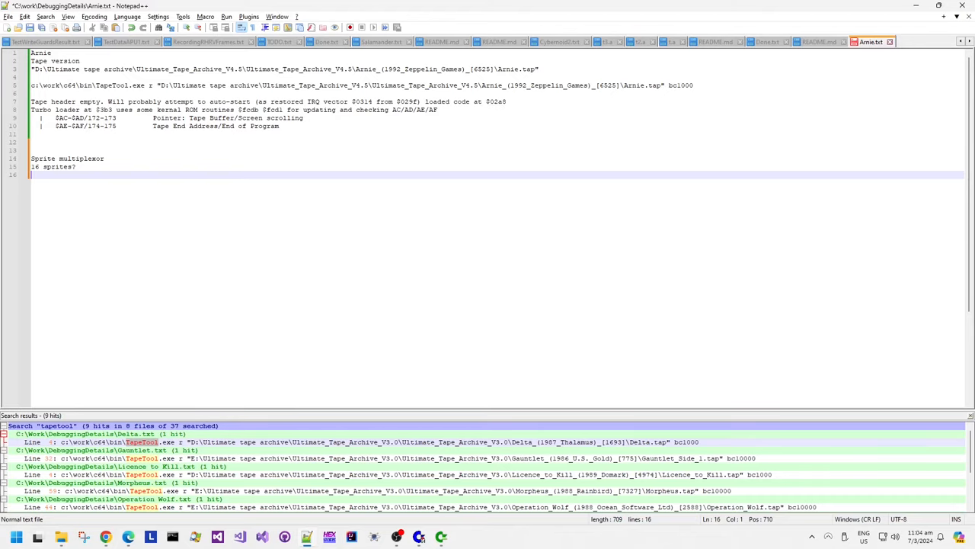
text(Because $98 contains 16 values all)
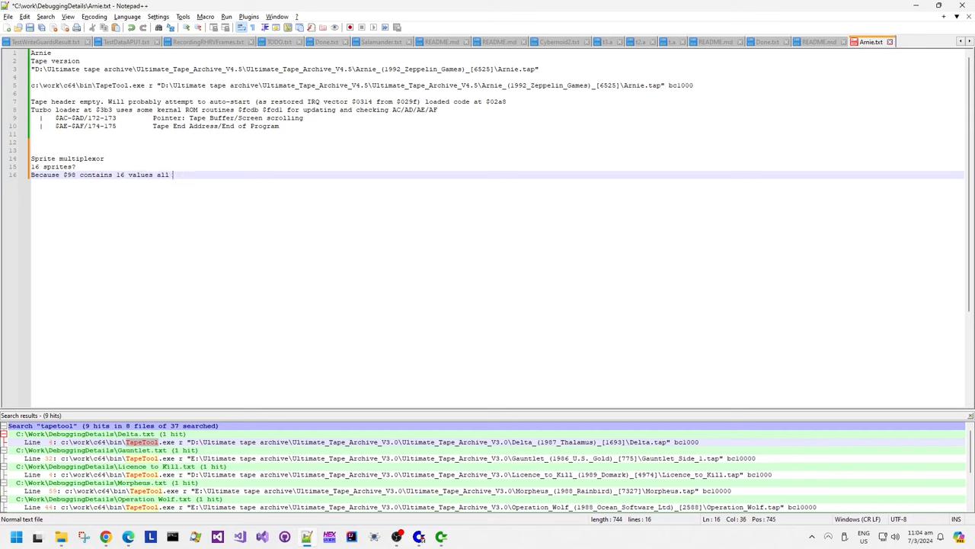
text(<=)
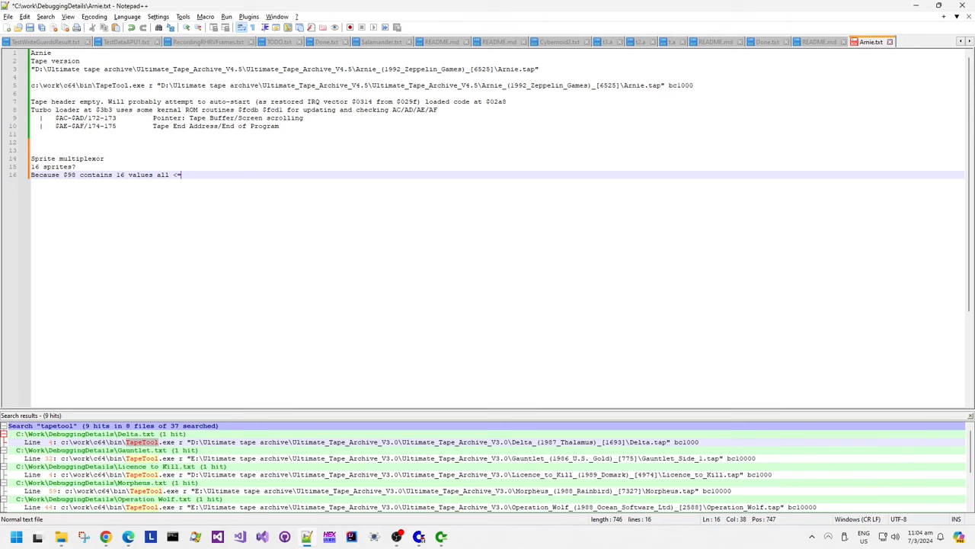
text($0f)
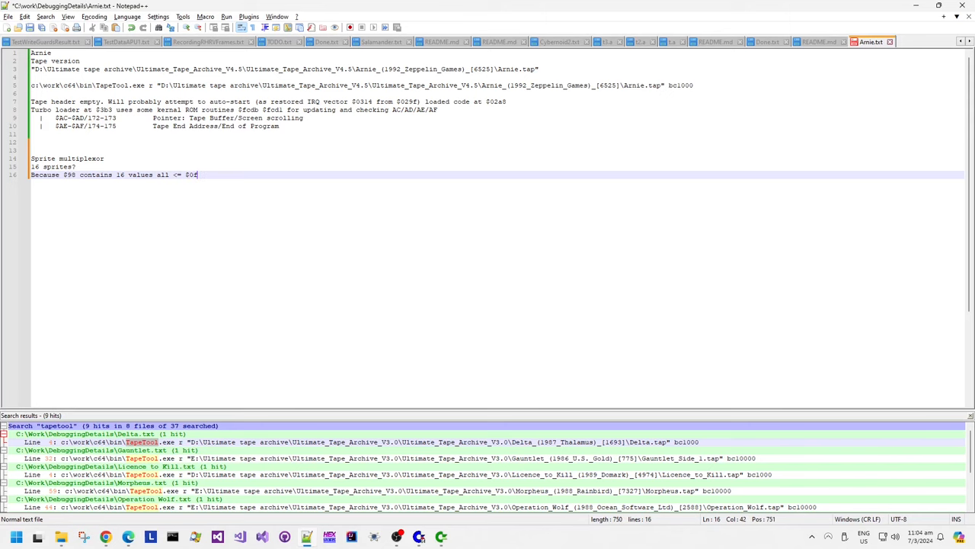
key(Enter)
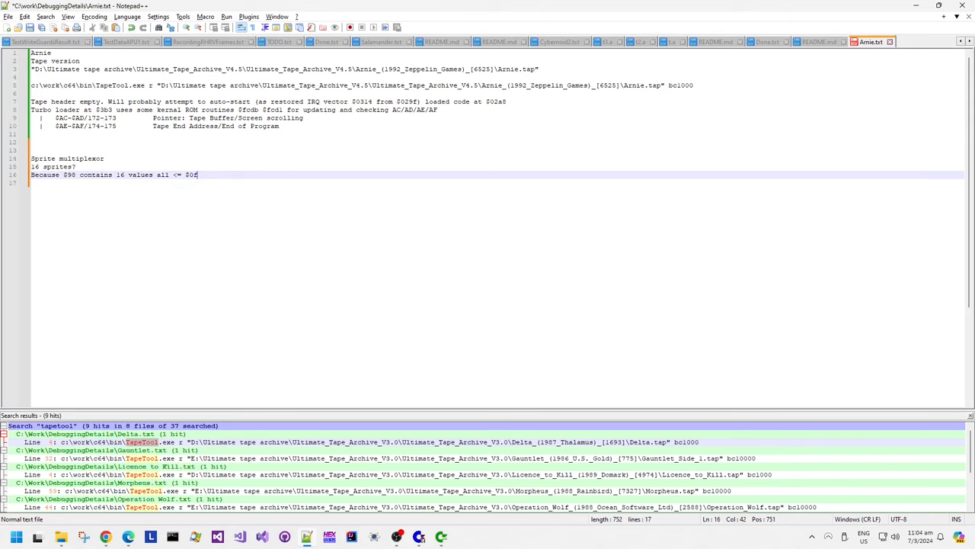
text((15))
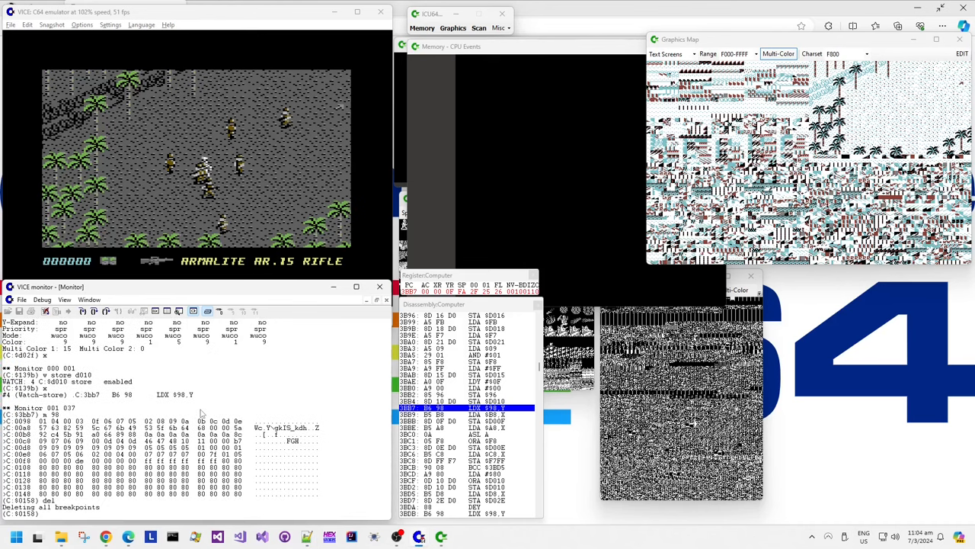
Enable a store watchpoint on $98 in the monitor and return to the emulator.
text(w store)
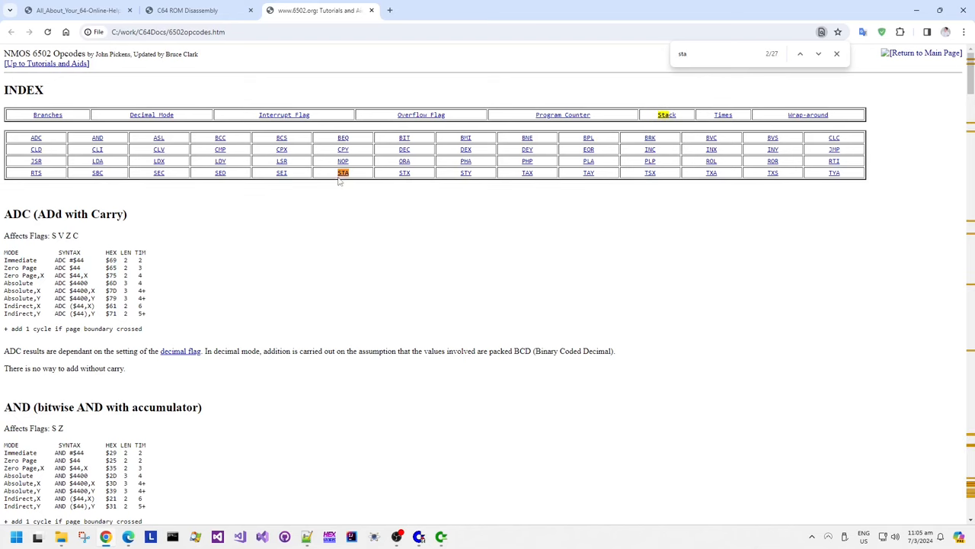
click(343, 173)
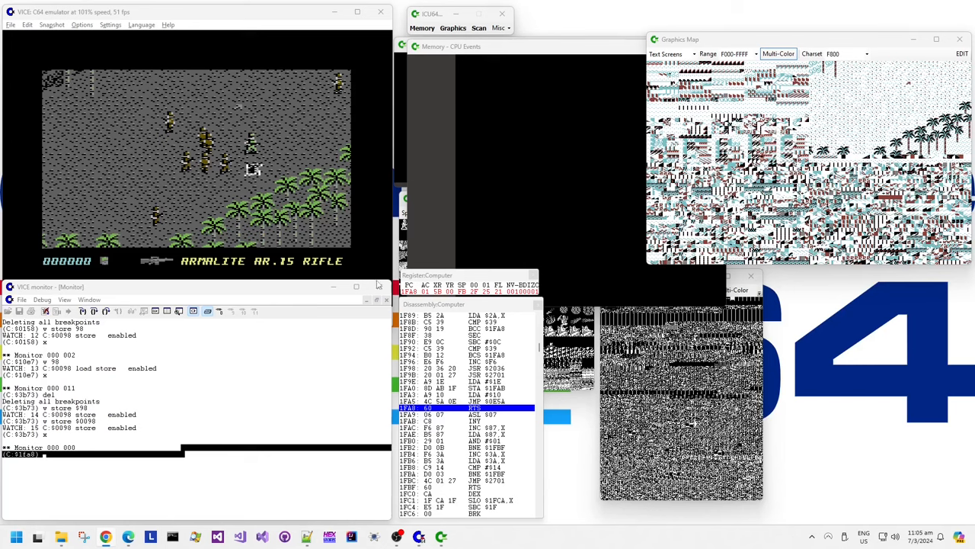
mouse_move(149, 477)
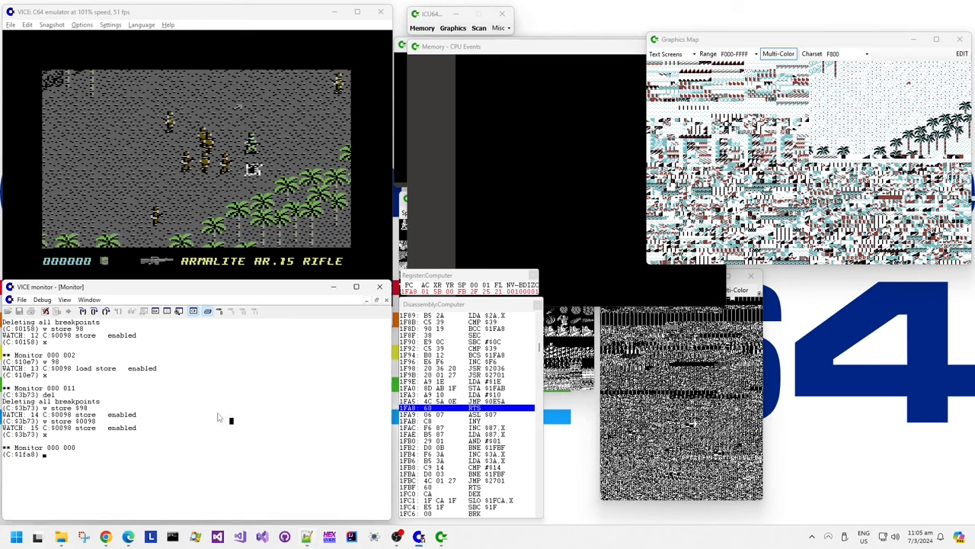
Hunt memory 0-ffff for the bytes 95 98 to find the STA $98 code.
text(h 0 ffff 85 98)
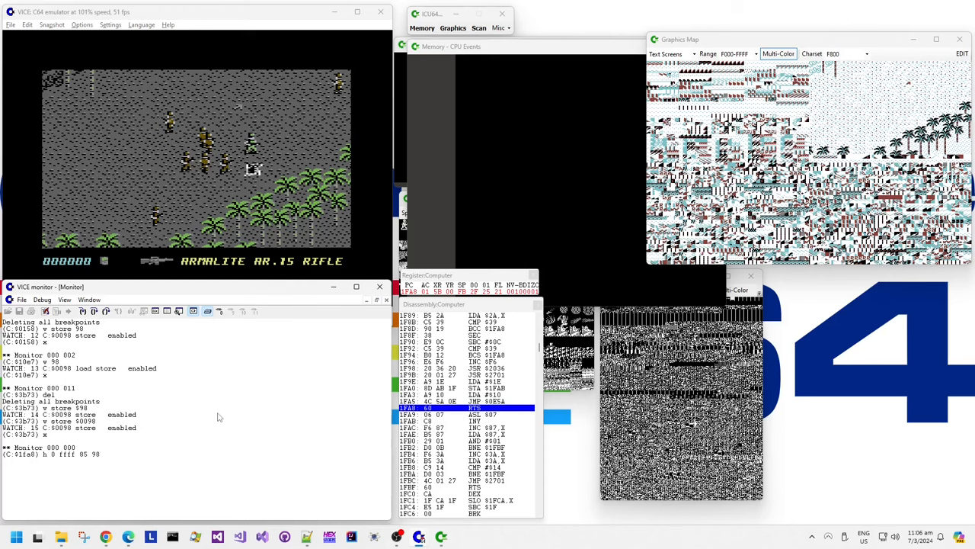
key(Return)
text(break 388f)
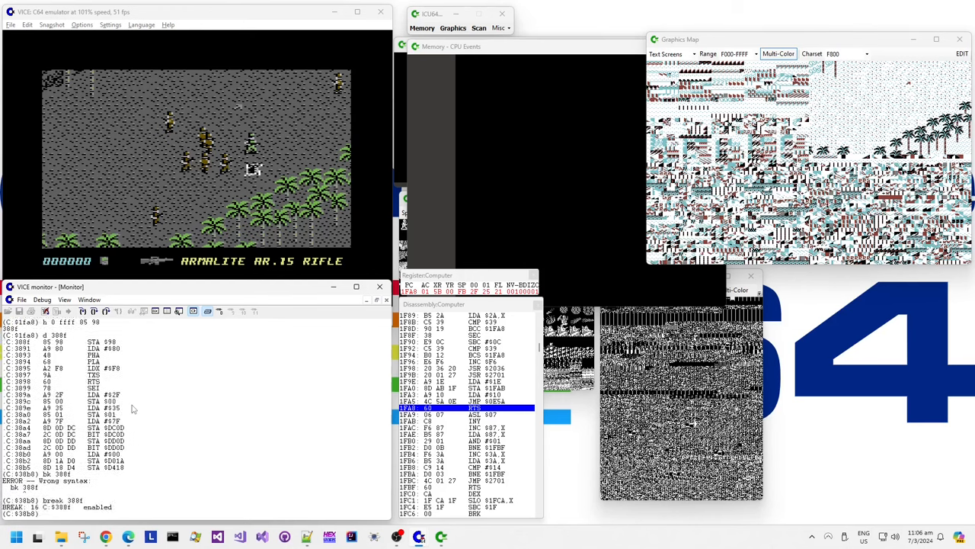
Add a monitor label with 'al' before tracing the loop near $380C.
text(al)
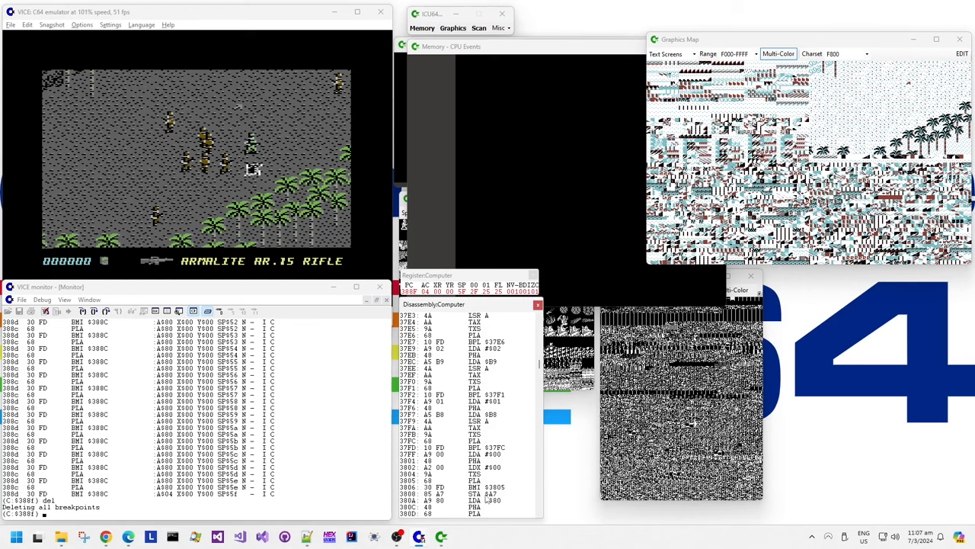
mouse_move(486, 500)
text(m 98)
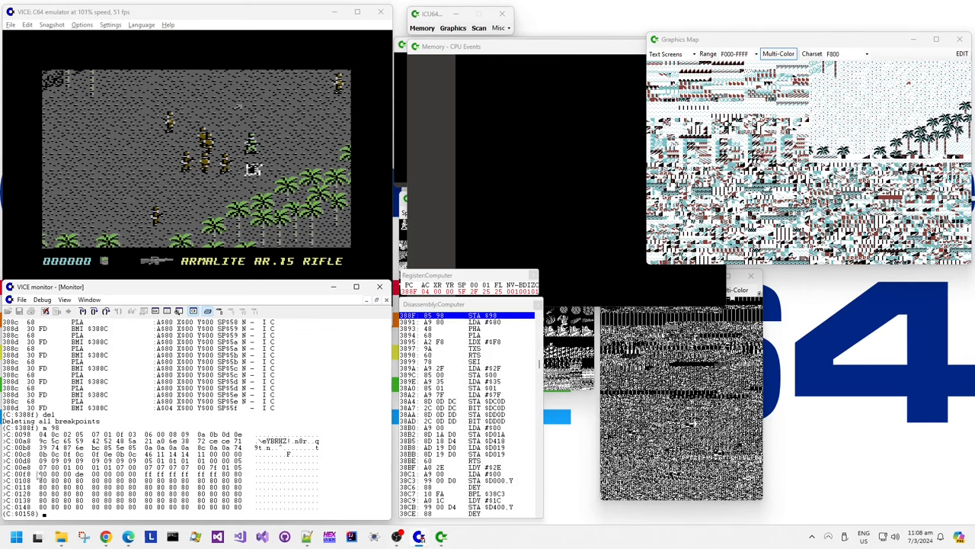
mouse_move(40, 476)
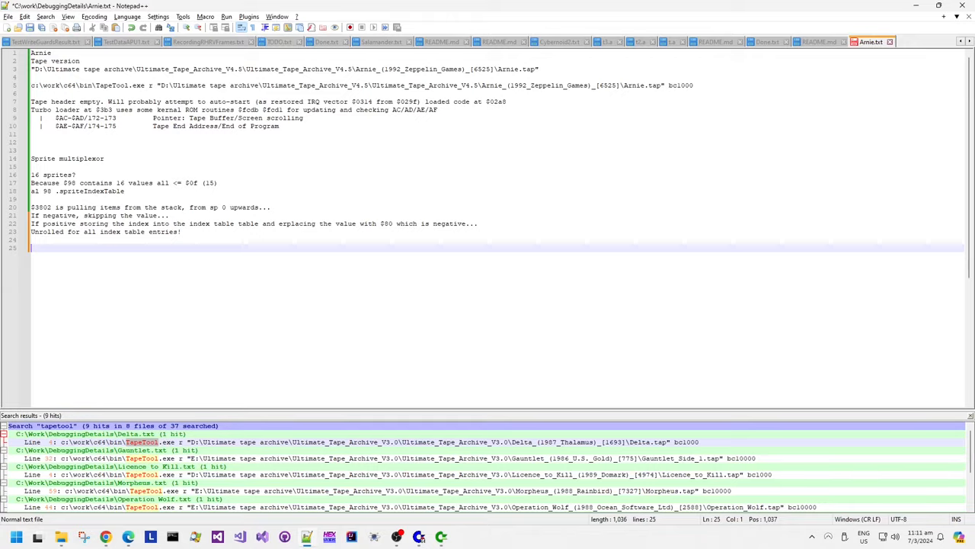
Start a new notes line with 'The code above,' about the $380C loop.
text(The code)
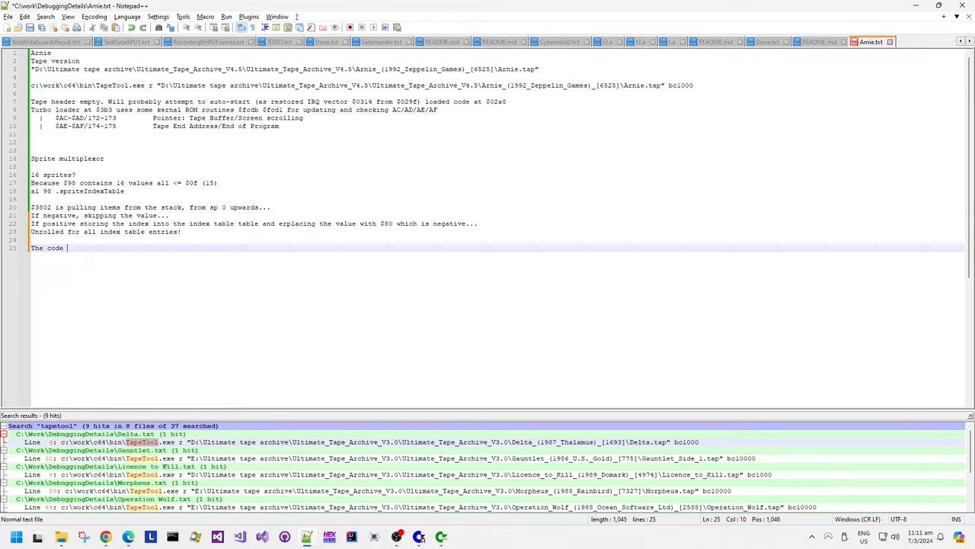
text(above,)
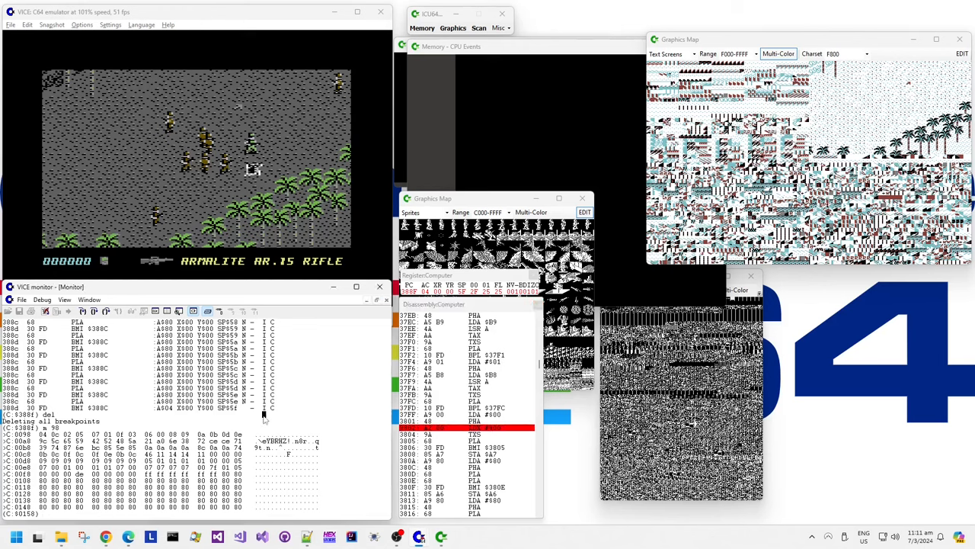
Set a store watchpoint on $D002 and a breakpoint at $3802.
text(w store d0021)
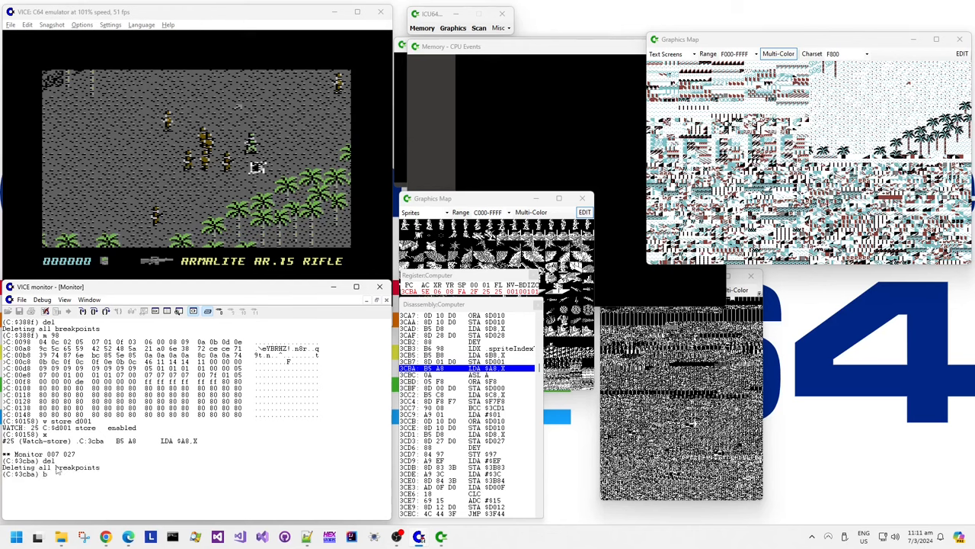
text(break 3802)
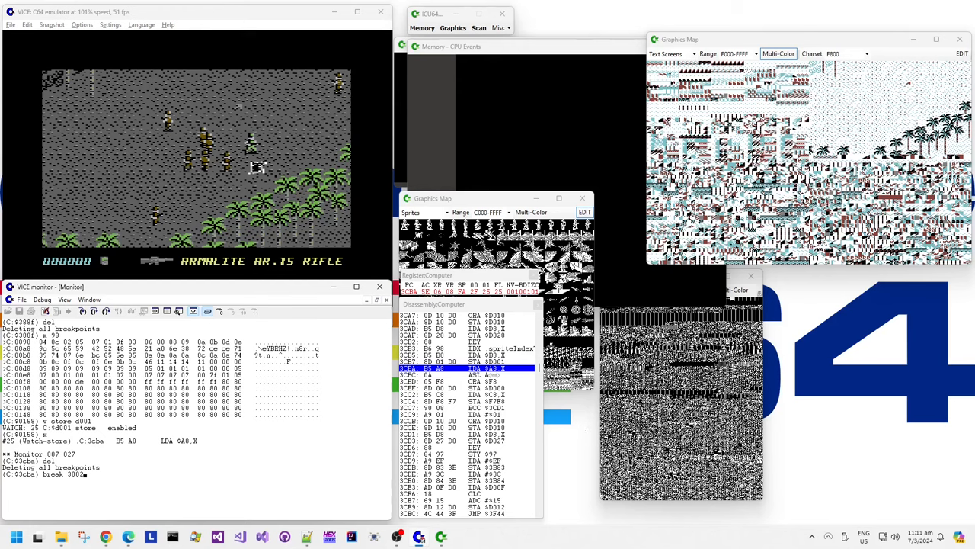
mouse_move(177, 421)
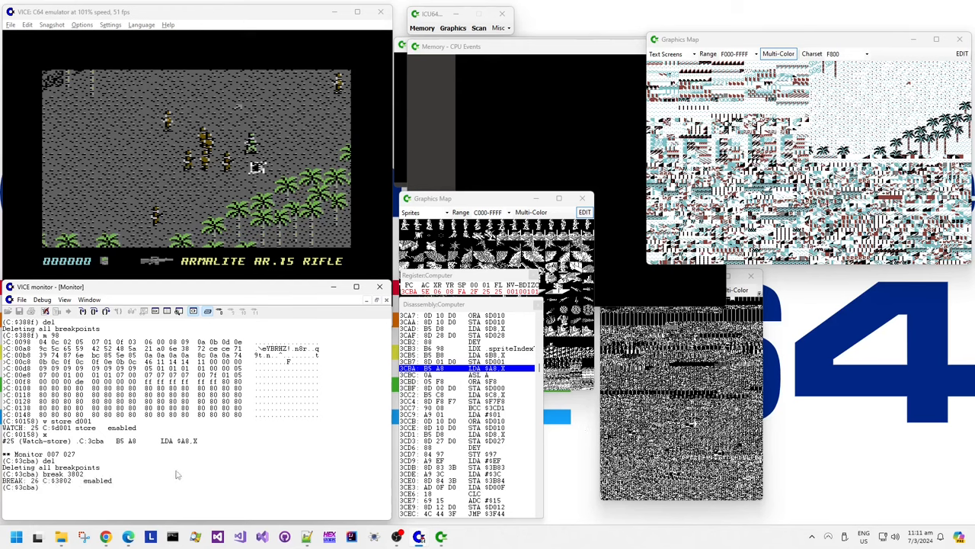
Label address $B8 as spriteYPos with 'al b8'.
text(al b8)
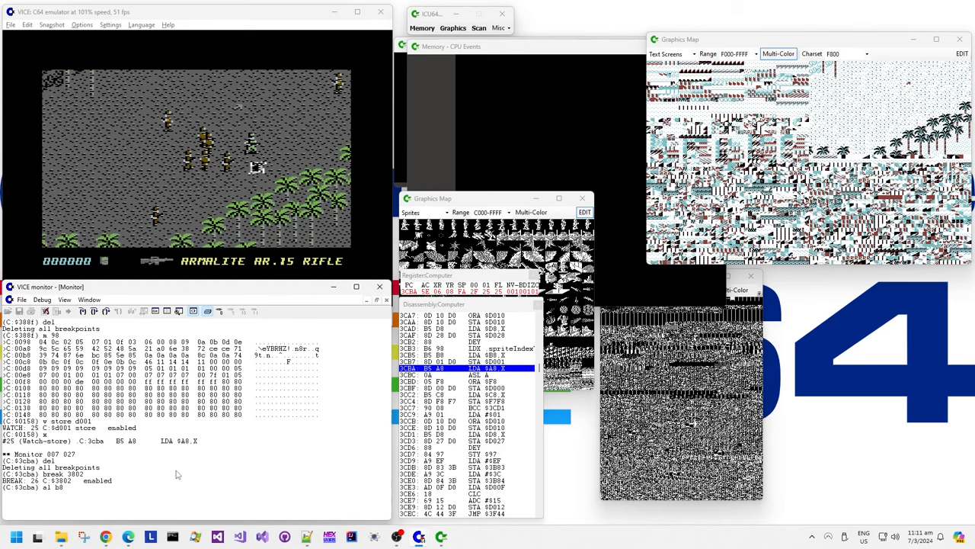
text(spriteYPos)
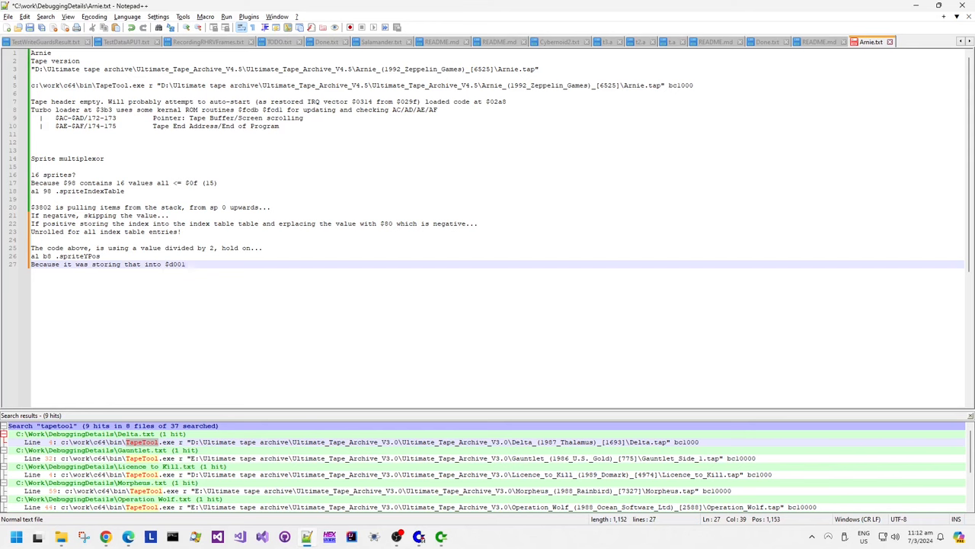
key(Win+r)
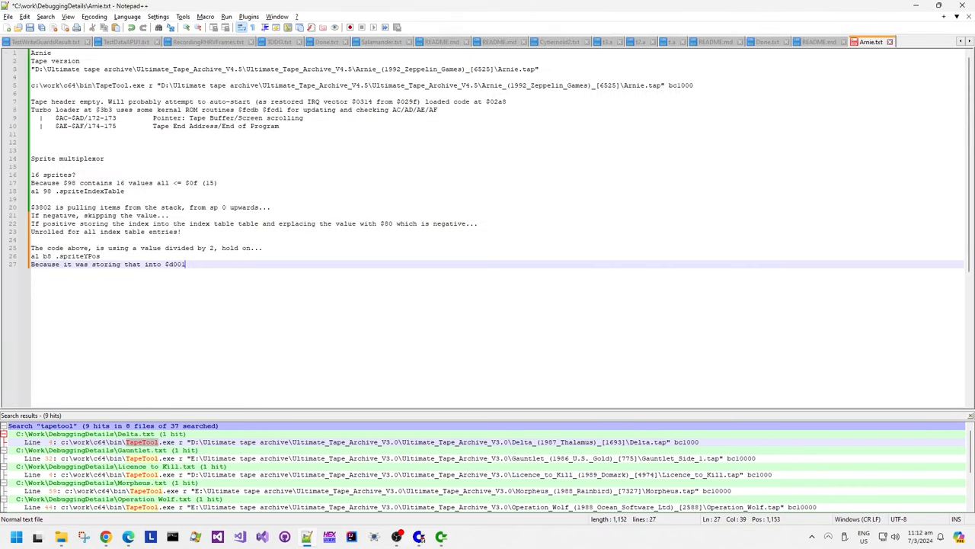
key(Enter)
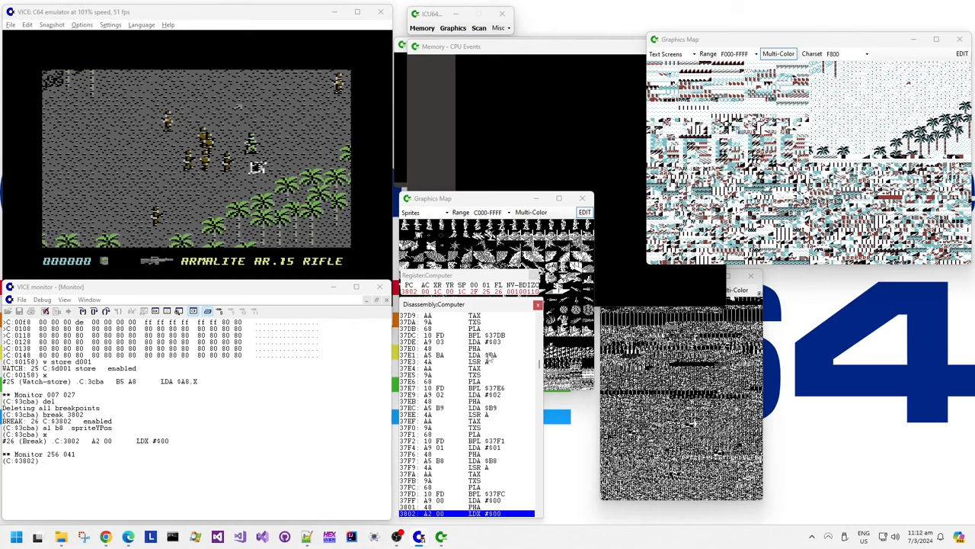
mouse_move(280, 360)
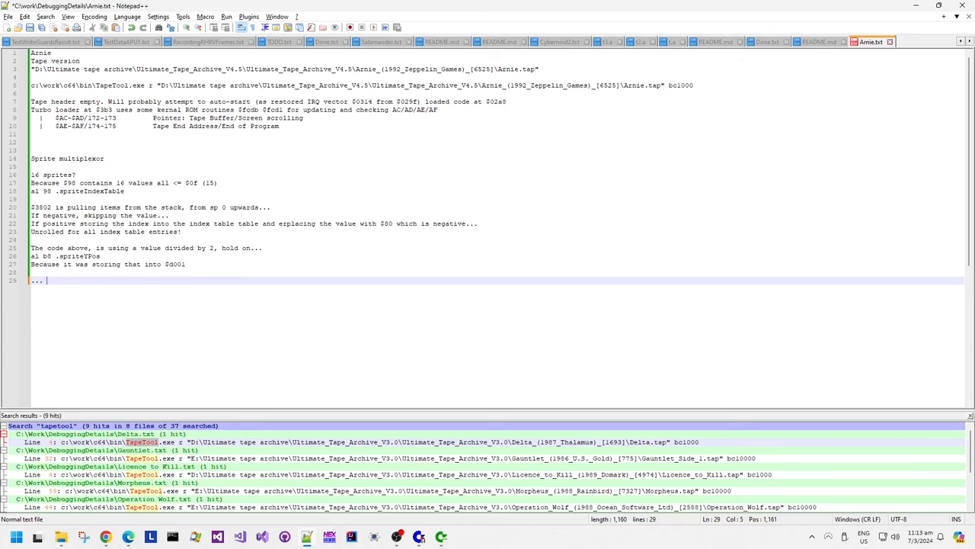
Note that sprite Y pos is divided by 2, then 'Very familiar sort routine!'.
text(sprite Y pos divided by 2)
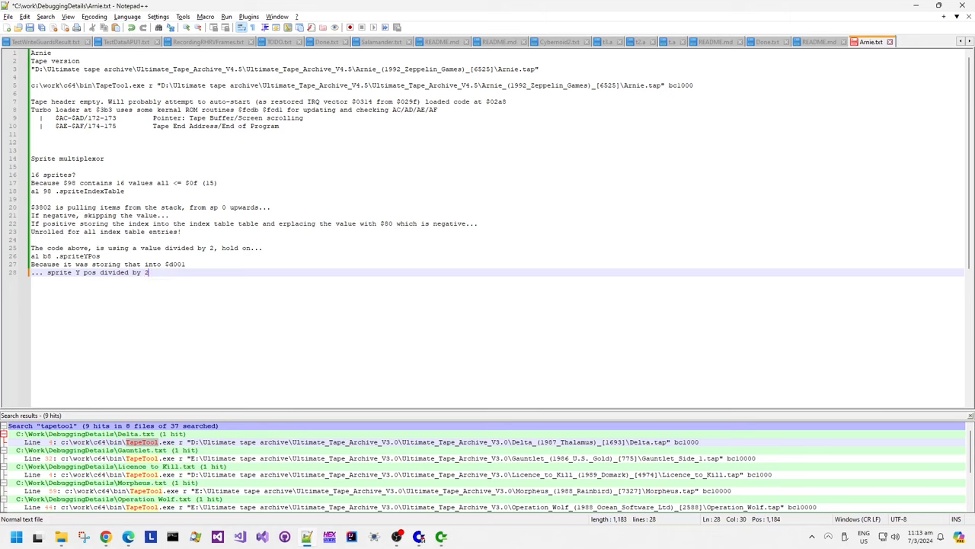
text(...)
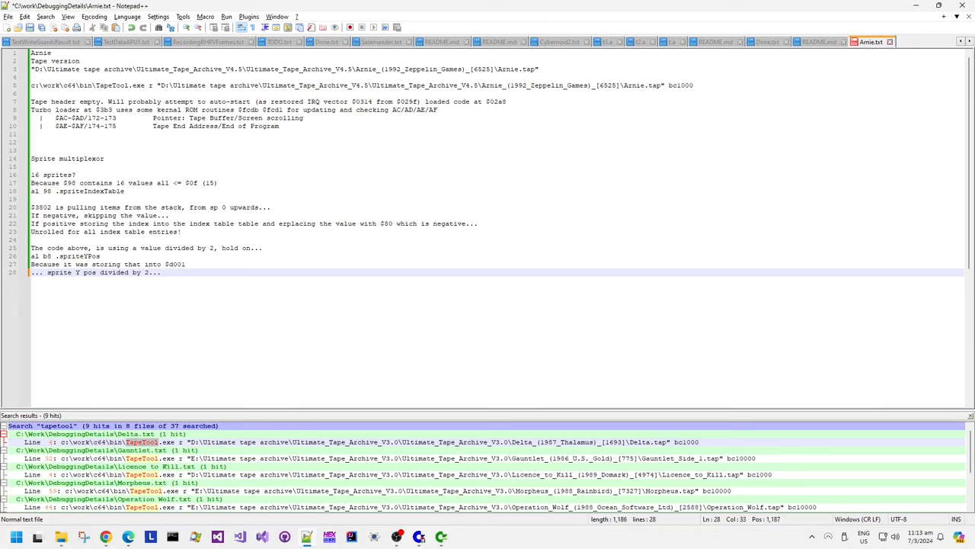
text(Very)
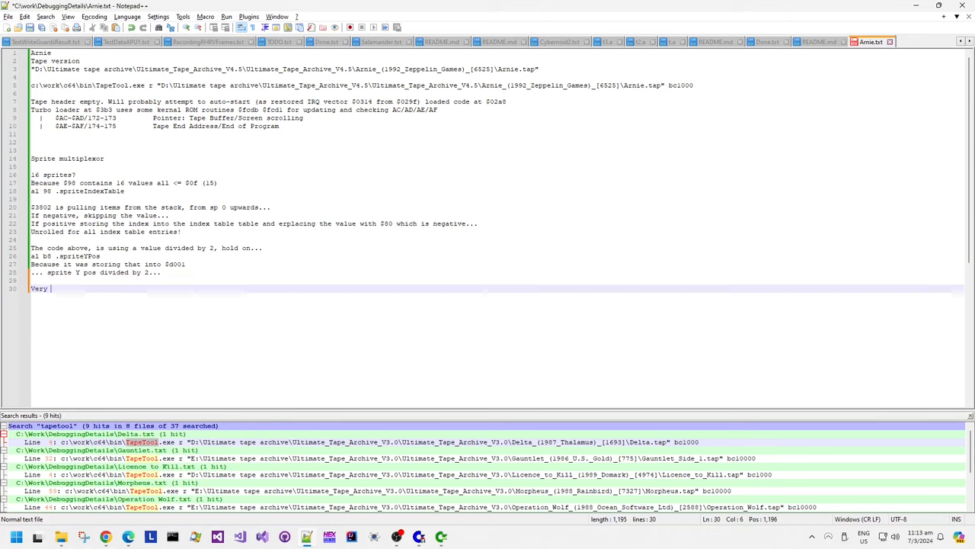
text(familiar sort routine!)
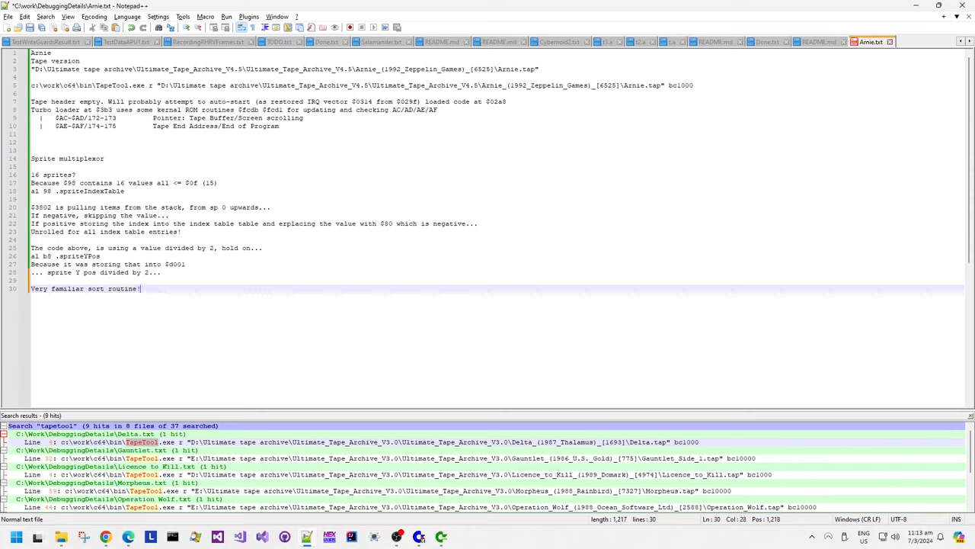
key(enter)
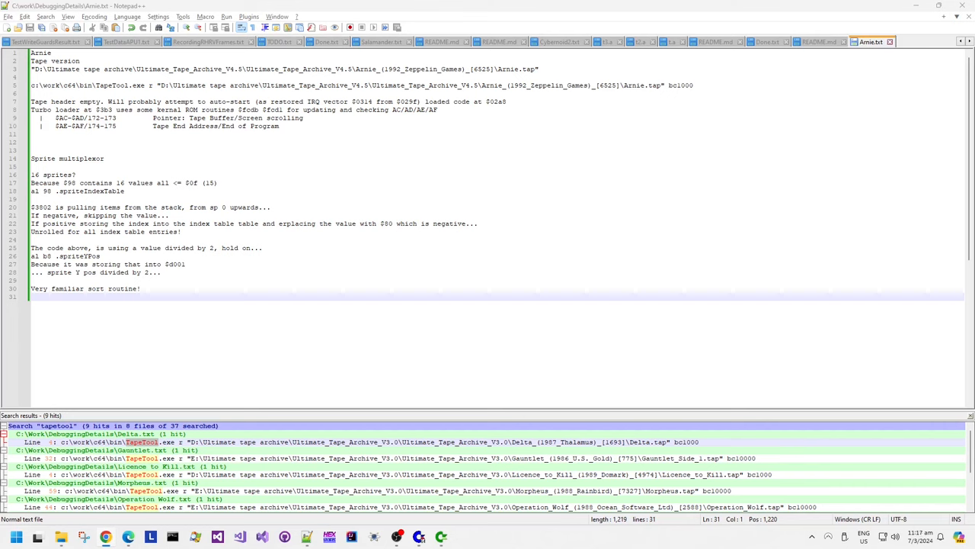
mouse_move(140, 335)
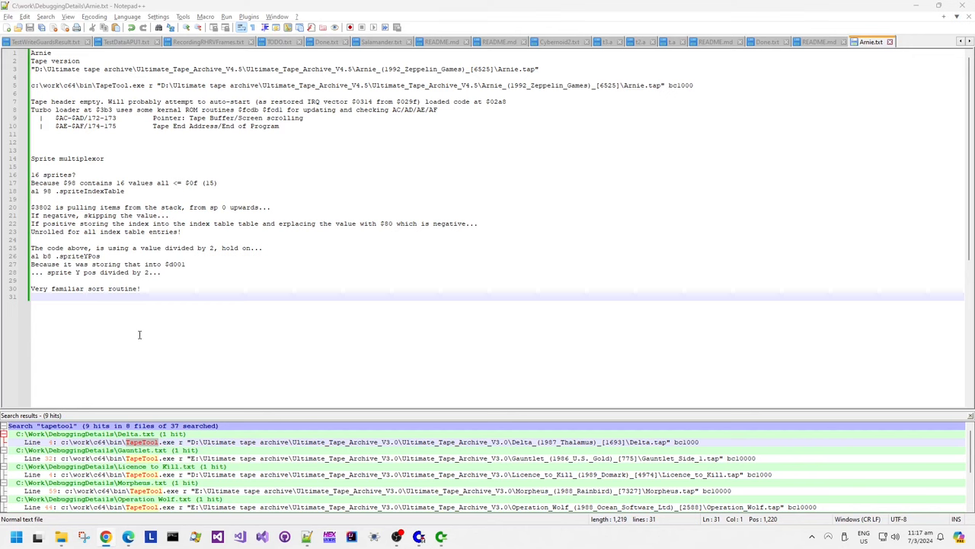
Add the lemon64 forum thread link and highlight the posted Armalyte sort code in Chrome.
text(https://www.lemon64.com/forum/viewtopic.php?p=47323#p47323)
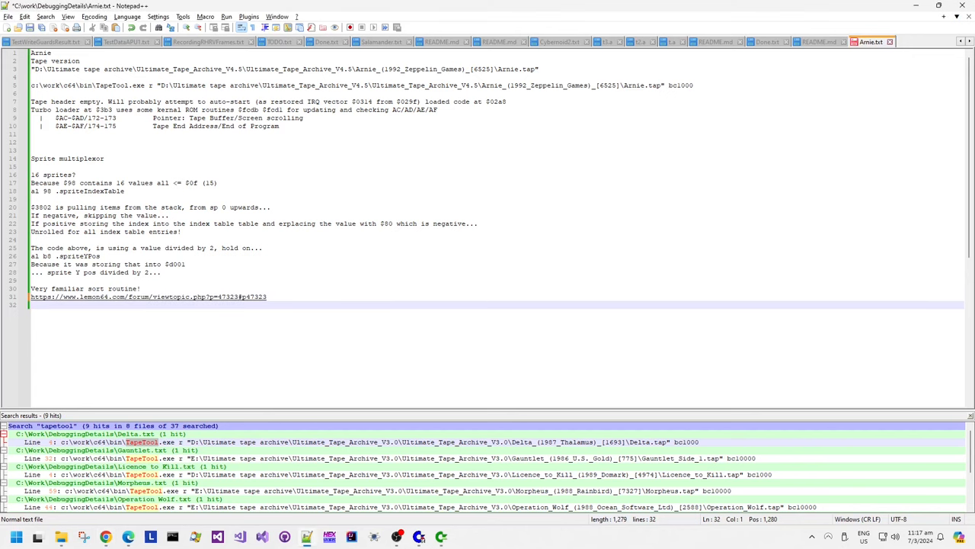
click(148, 296)
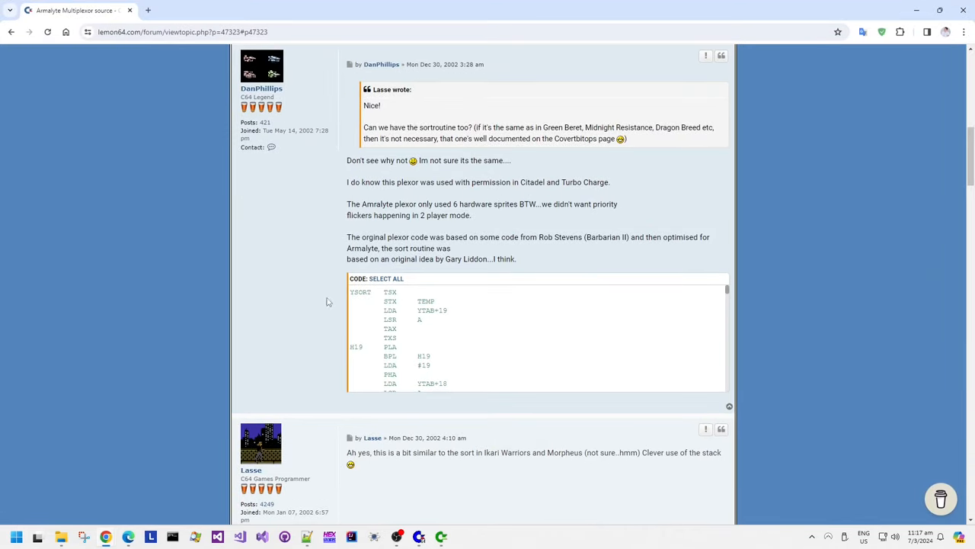
drag(351, 292, 470, 313)
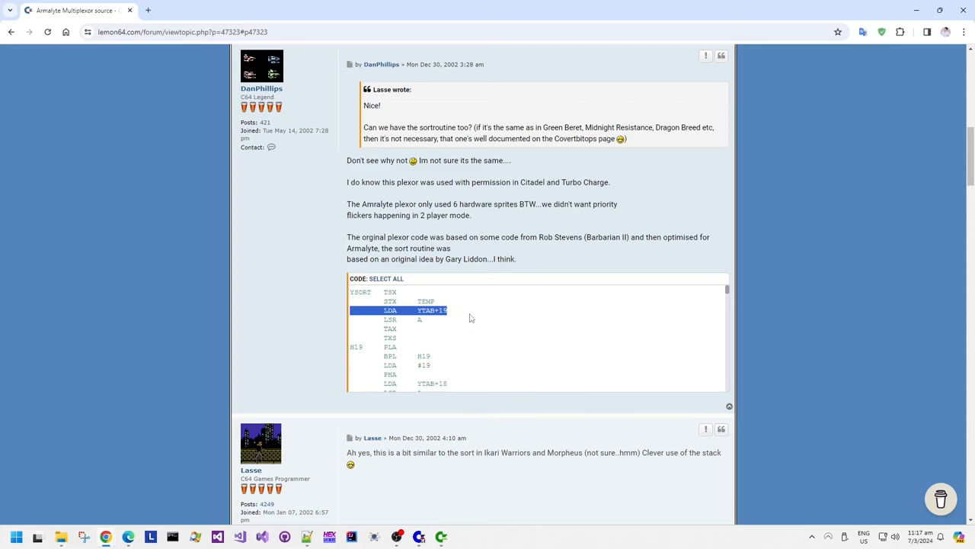
drag(448, 311, 396, 348)
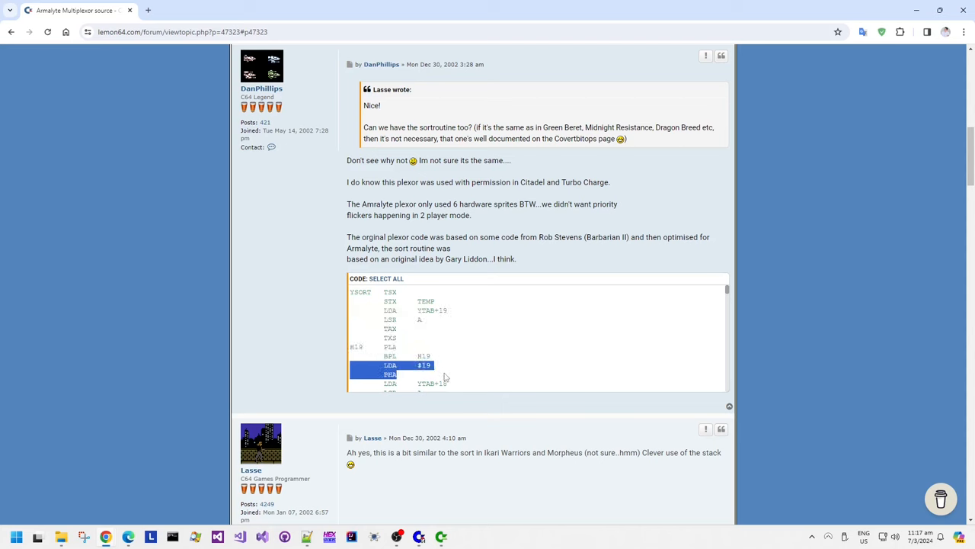
mouse_move(417, 537)
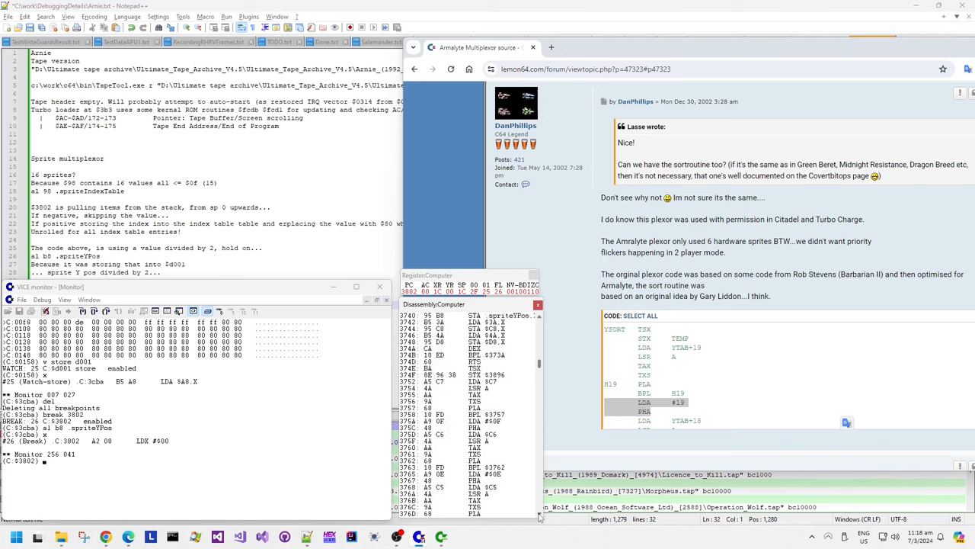
Scroll the disassembly to compare the sort routine with the forum post.
scroll(down, 3)
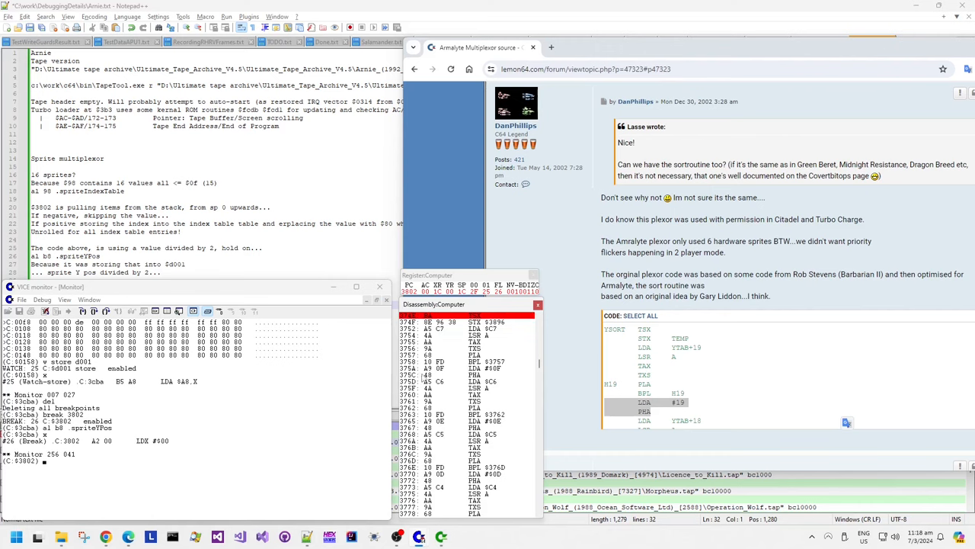
mouse_move(603, 335)
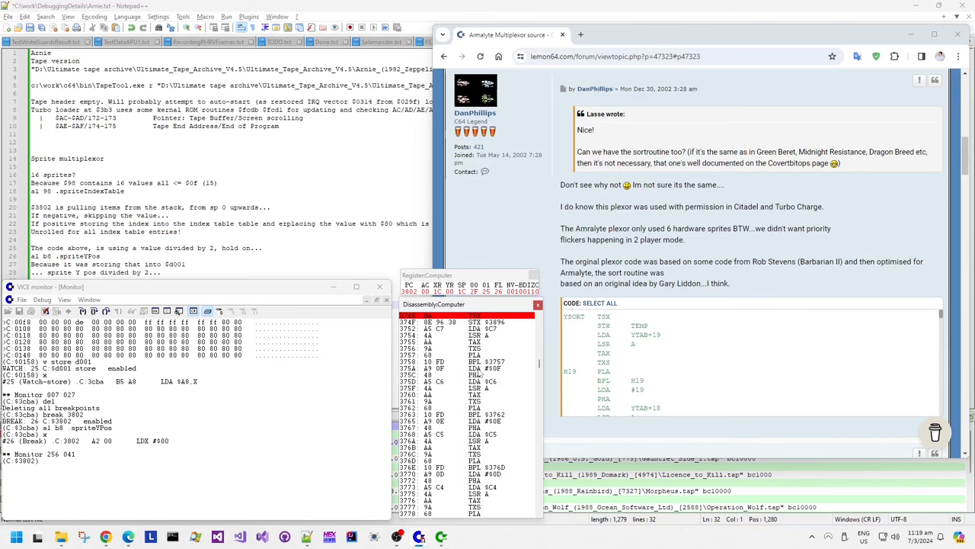
mouse_move(500, 372)
text(v)
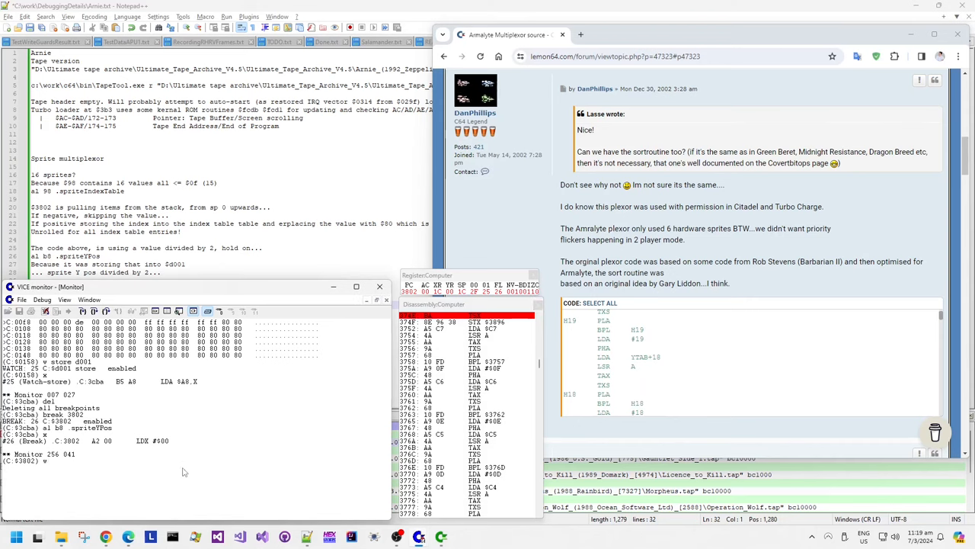
Note that the sort is basically identical to Armalyte's, then switch to the YouTube video.
text(ow)
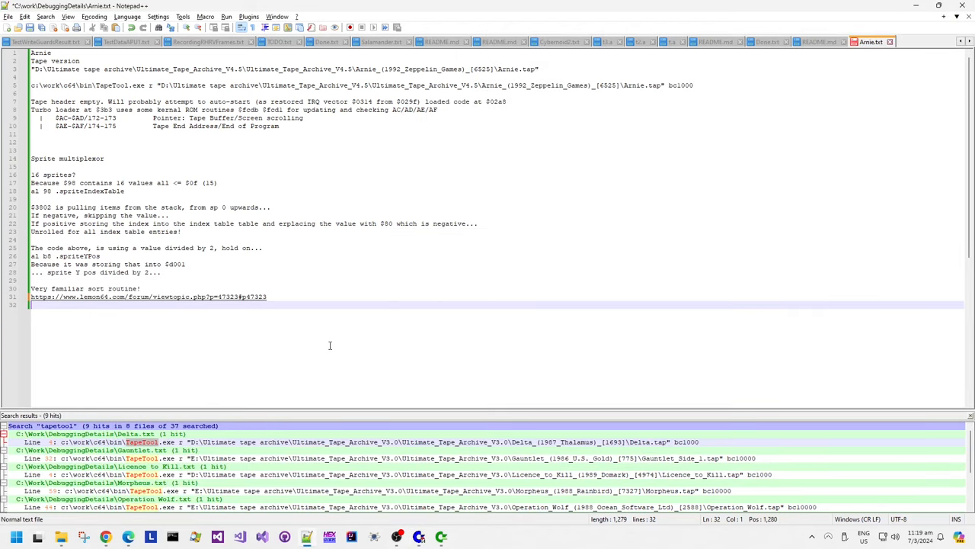
text(Basi)
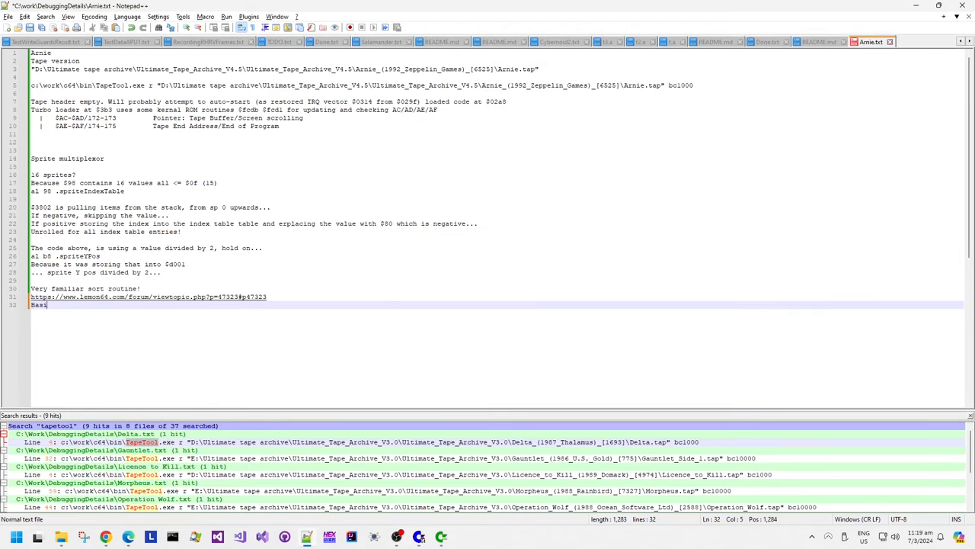
text(cally the sort is identical)
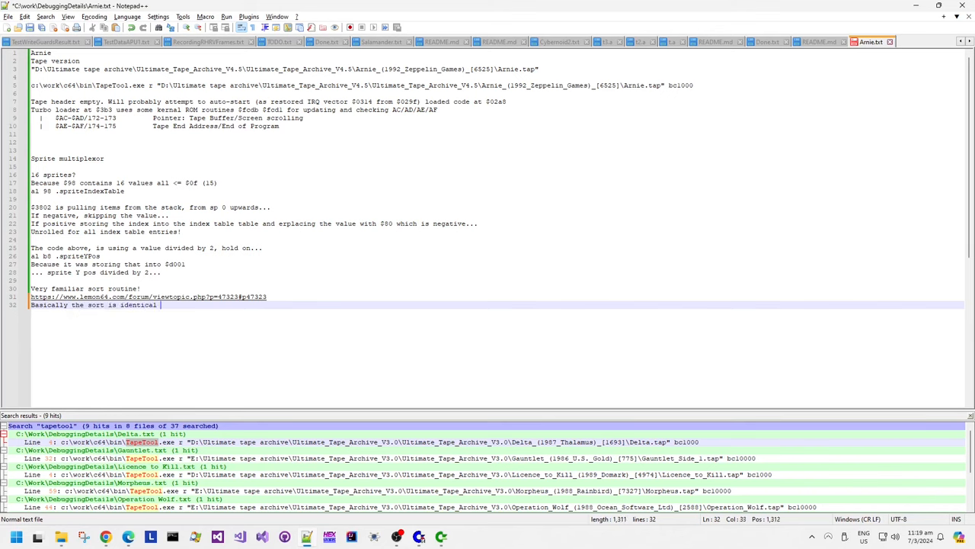
text(to Armalyte..)
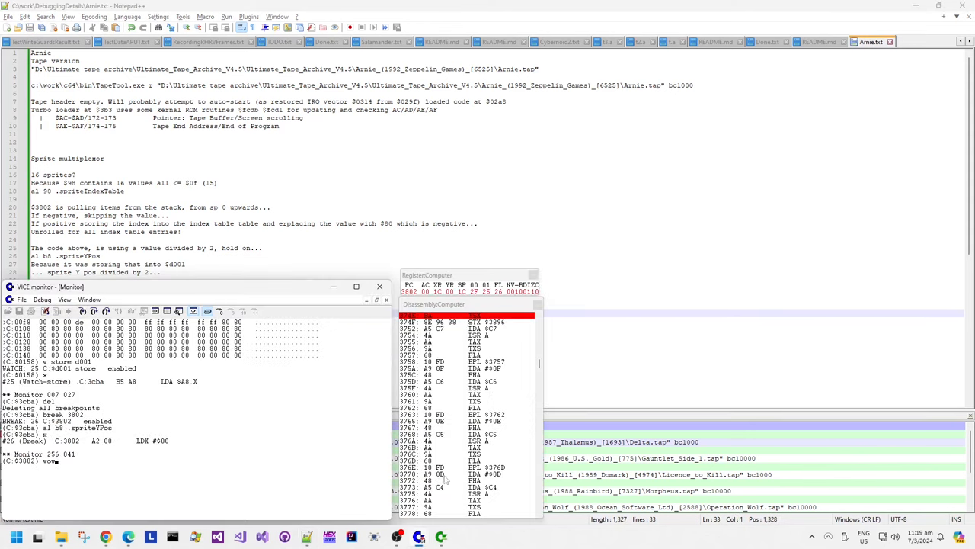
mouse_move(439, 448)
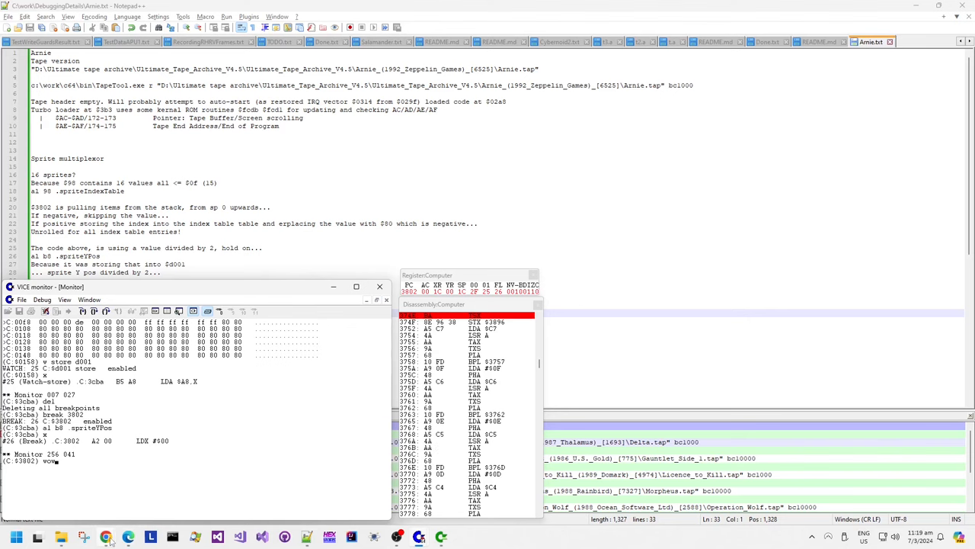
click(128, 537)
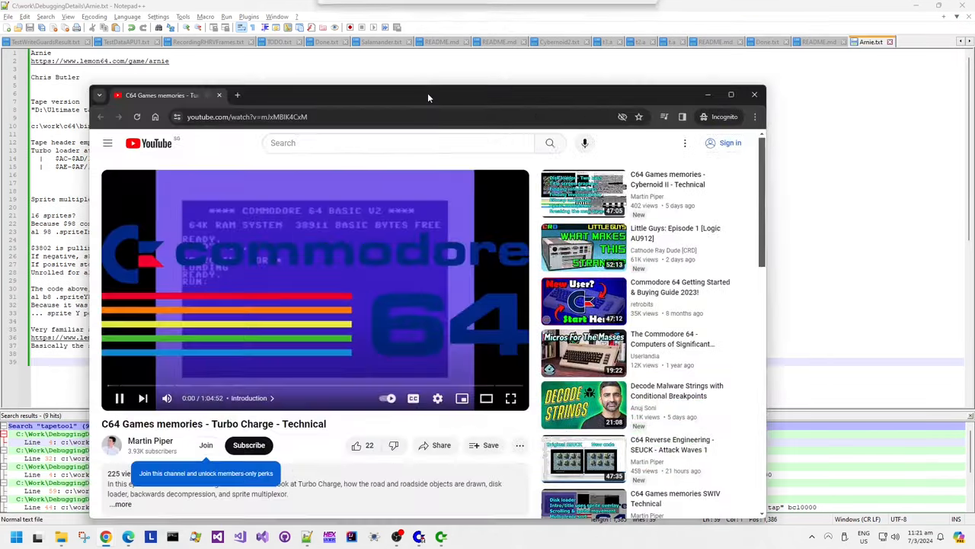
Maximize the Turbo Charge video page and read its description about the sprite multiplexor.
click(731, 95)
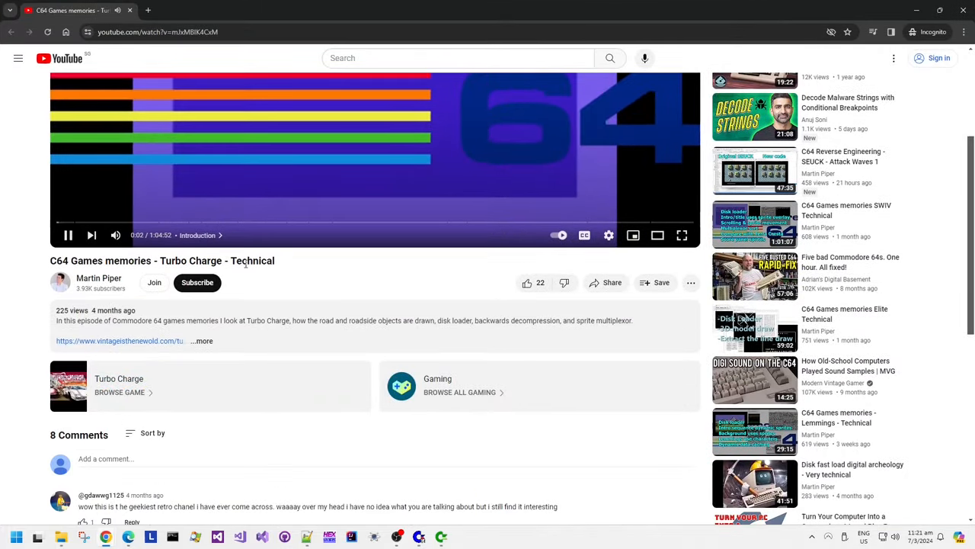
click(201, 341)
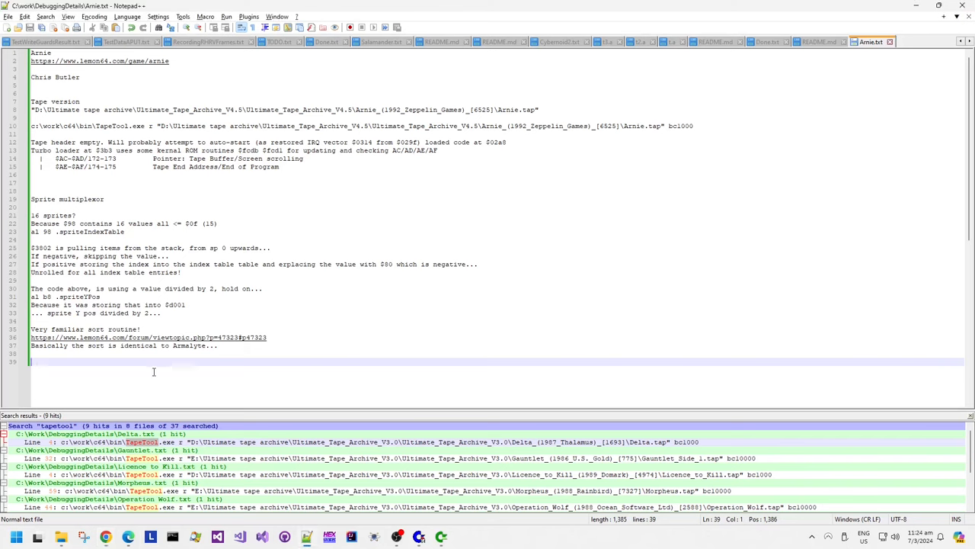
Note in Arnie.txt that Turbo Charge shares the sort and coder, adding a Dan Phillips line, then go to CharPad.
text(Yup, same as Turbo Ch)
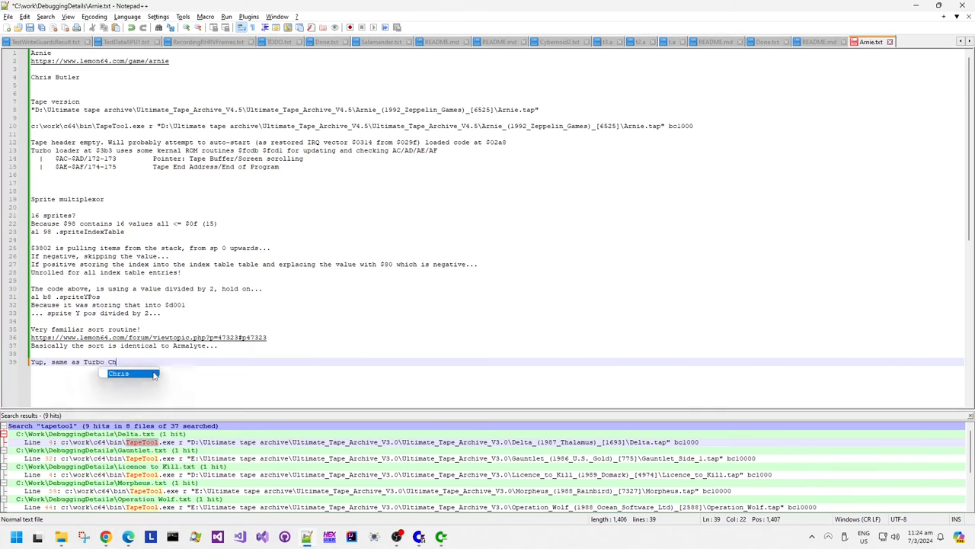
text(rage as well.)
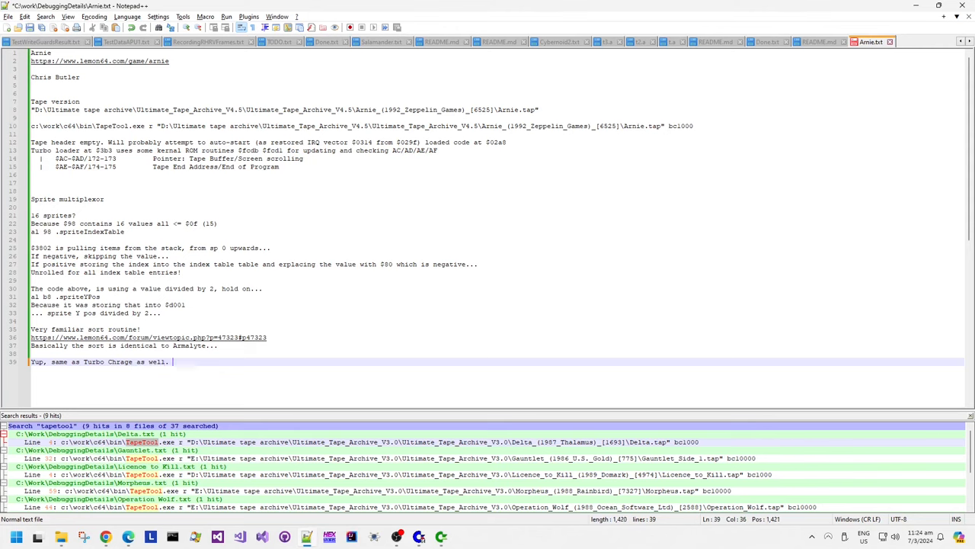
text(Same coder..)
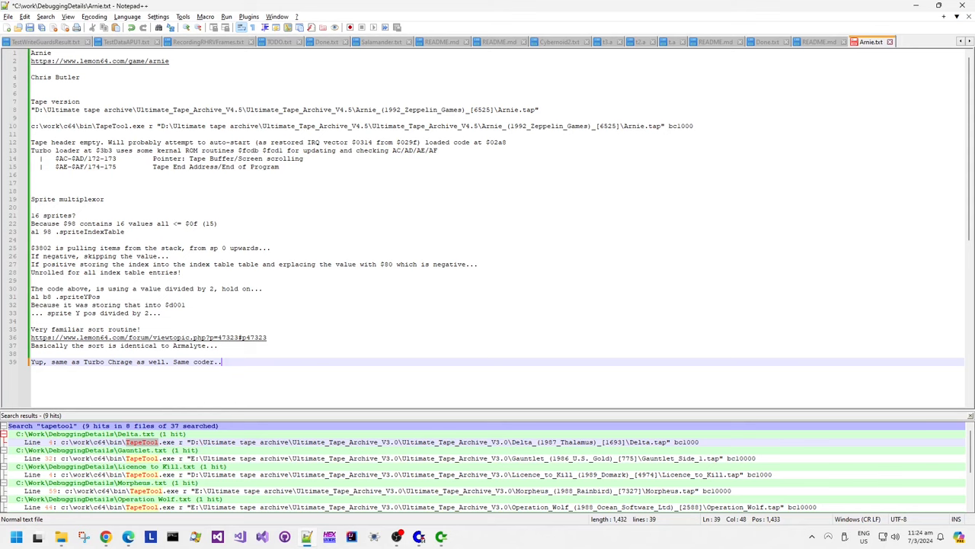
key(enter)
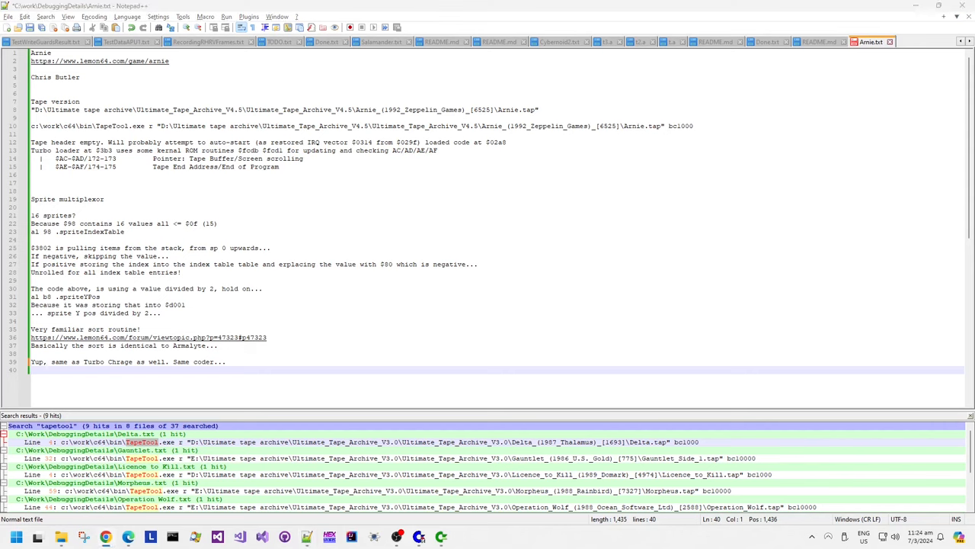
text(I guess Dan P)
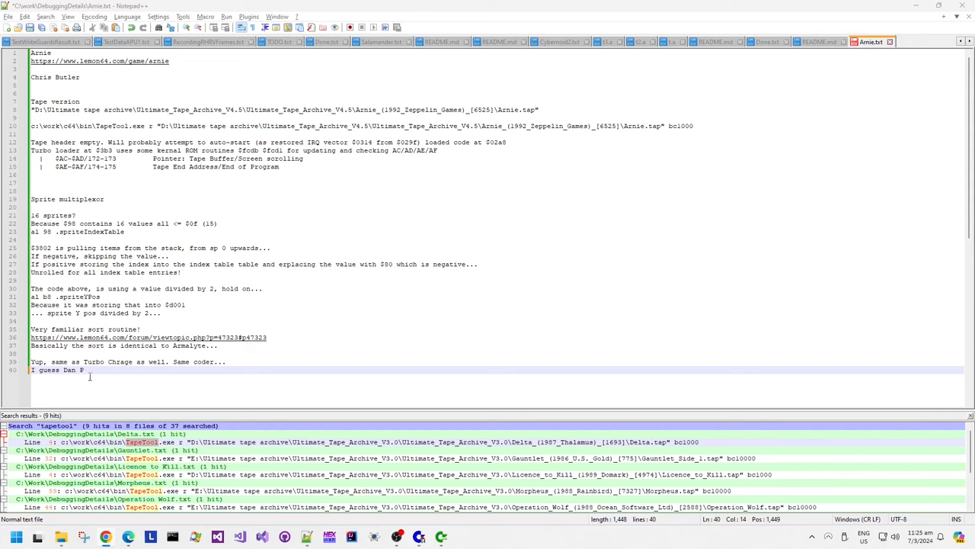
text(hillips)
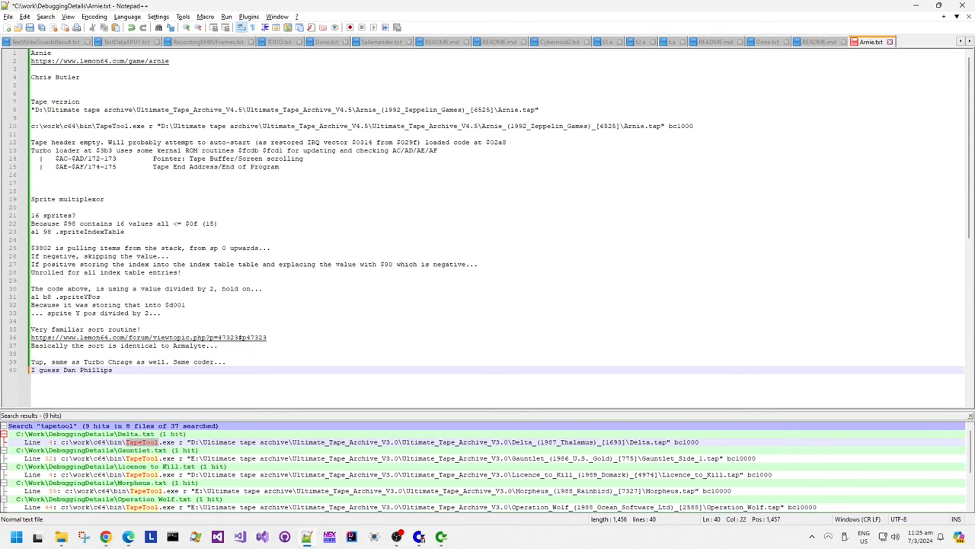
text(should)
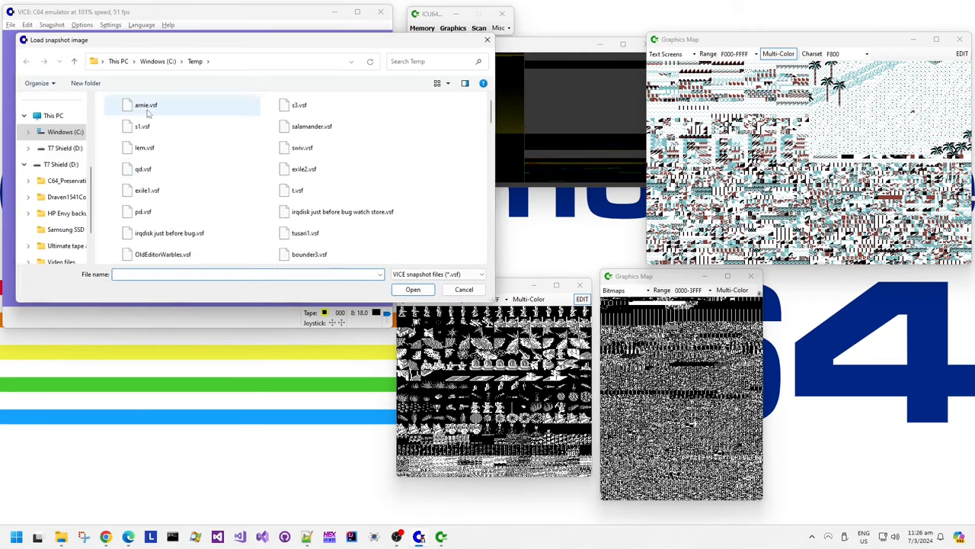
click(411, 289)
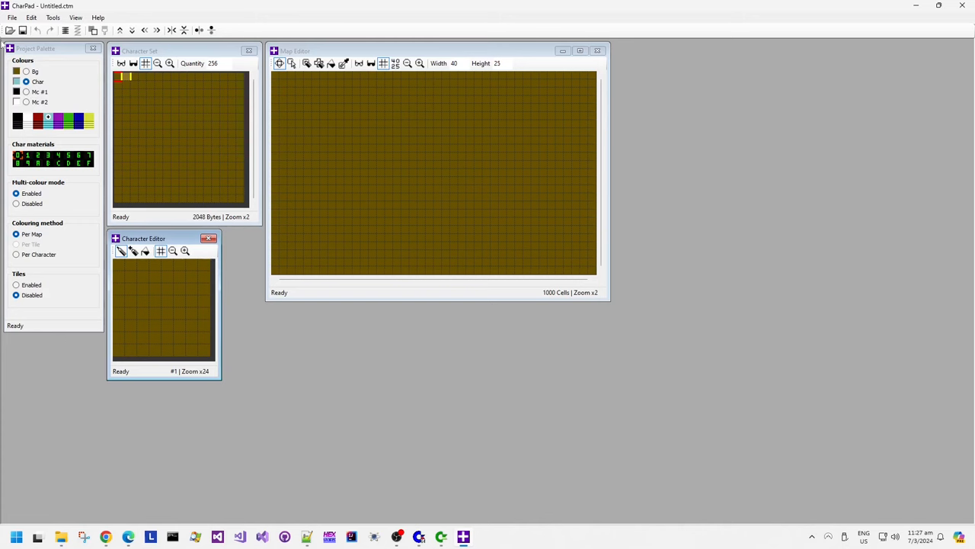
Start the Snapshot Ripper importing data from the VICE snapshot.
click(31, 16)
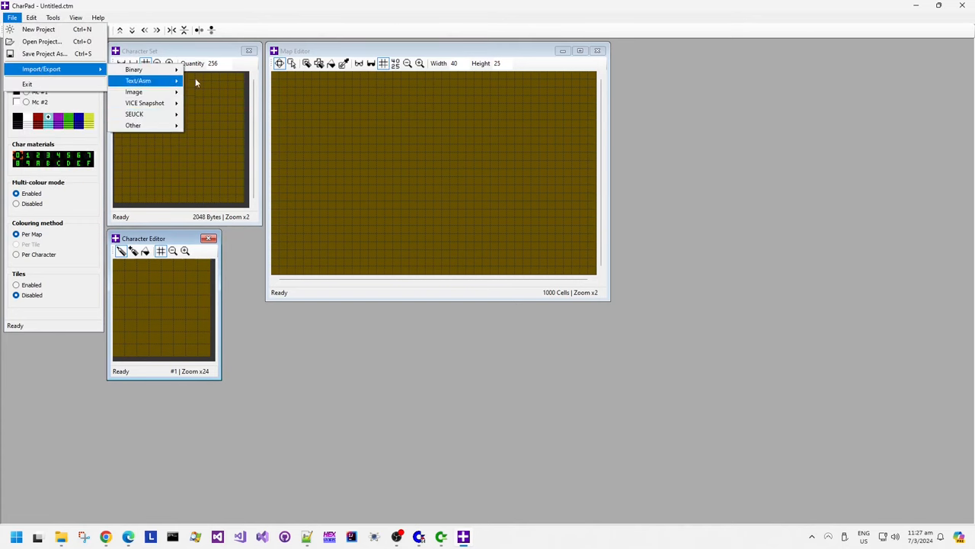
click(145, 104)
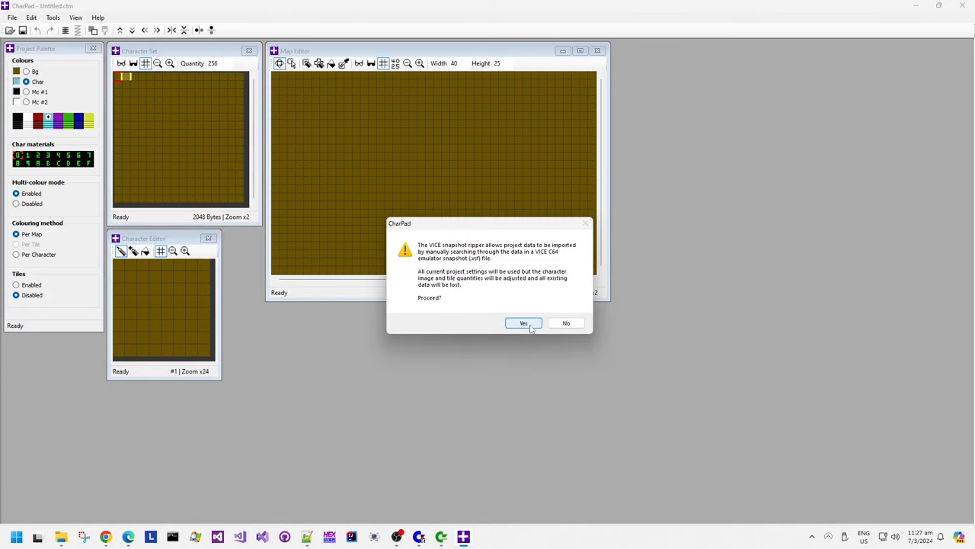
click(524, 323)
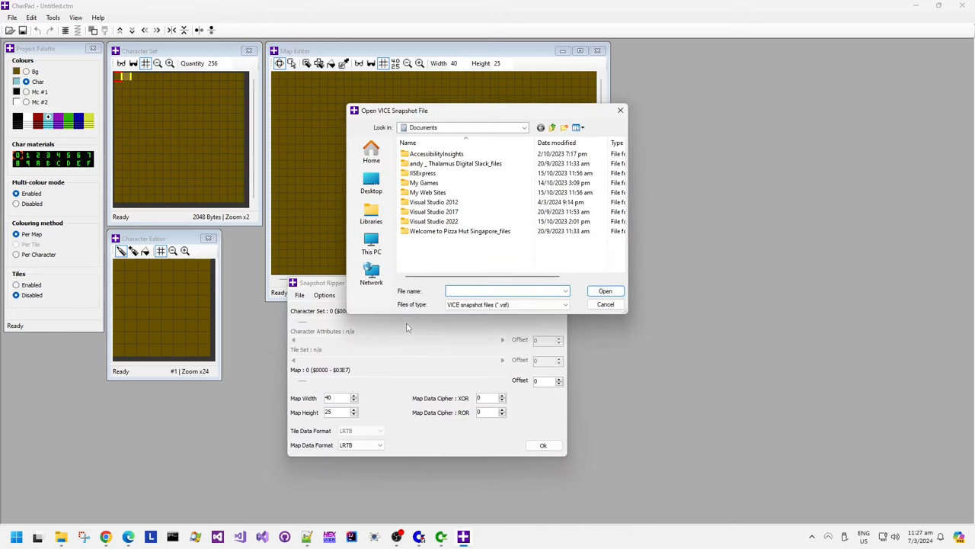
click(605, 290)
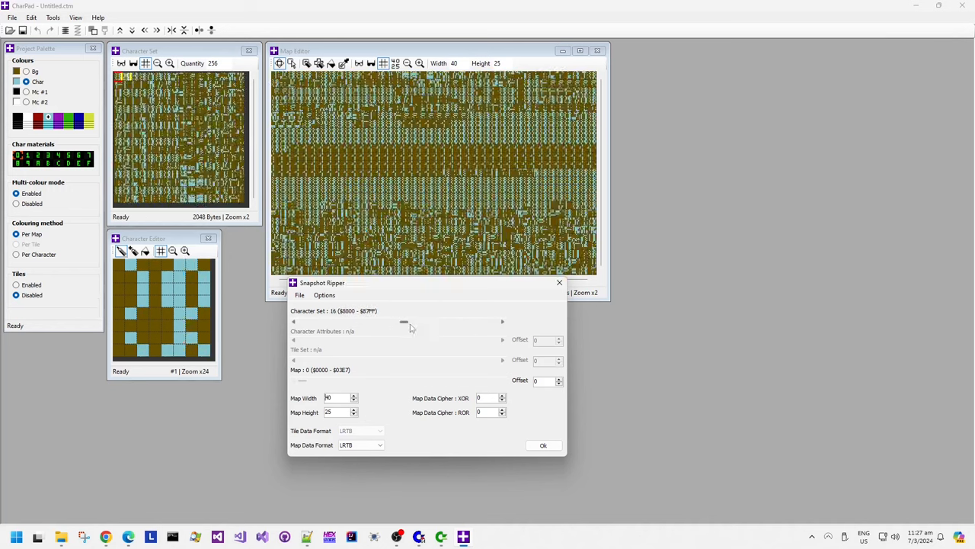
Set character set 31 and a 256-wide map from slot 64, then move the ripper aside.
drag(403, 320, 493, 320)
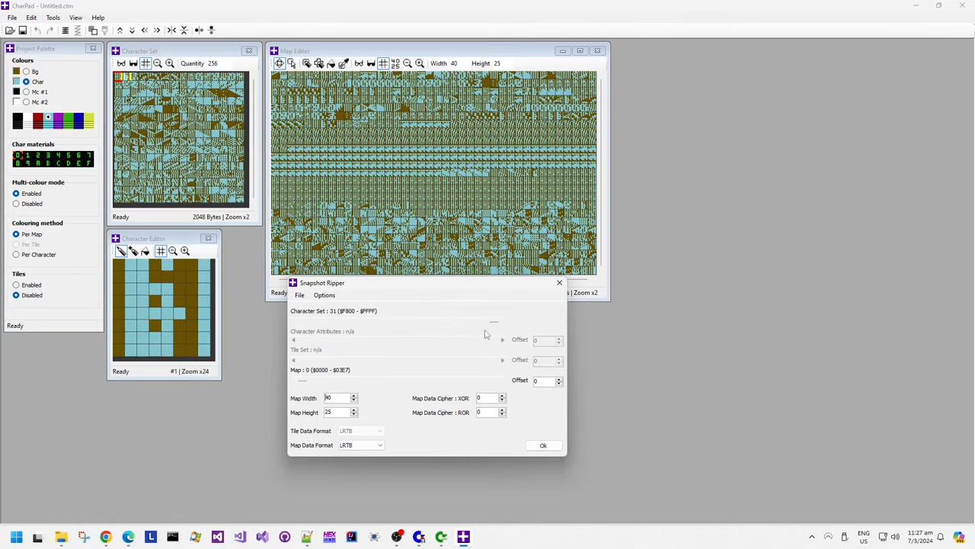
mouse_move(497, 466)
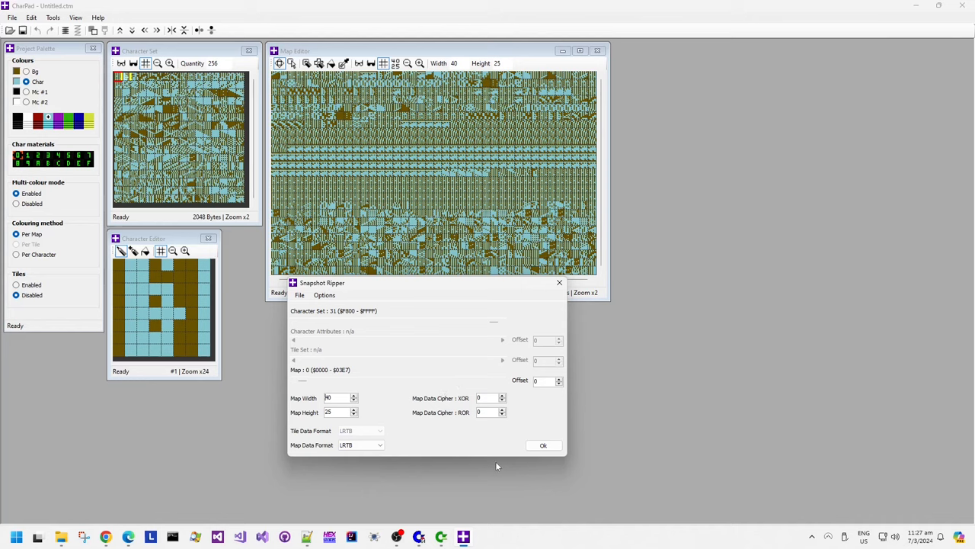
mouse_move(570, 460)
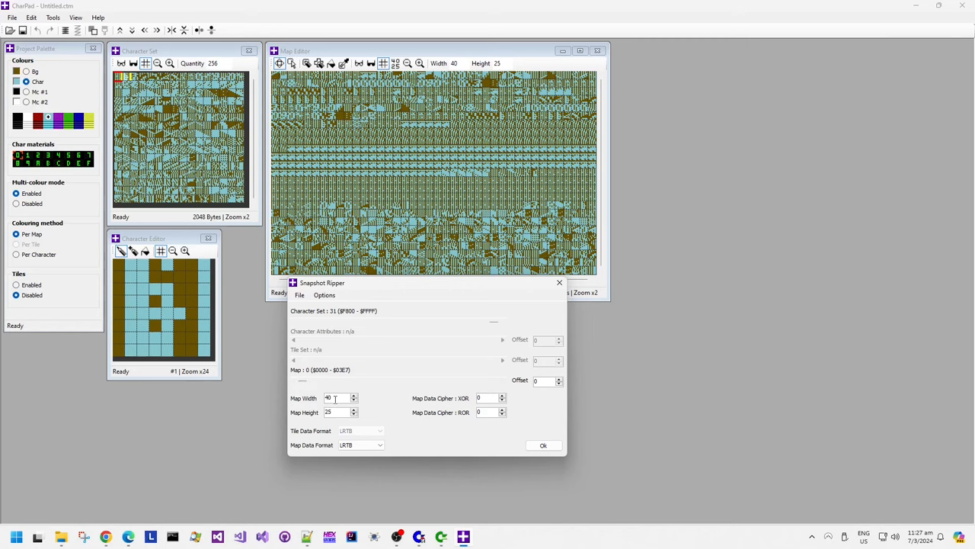
text(256)
text(128)
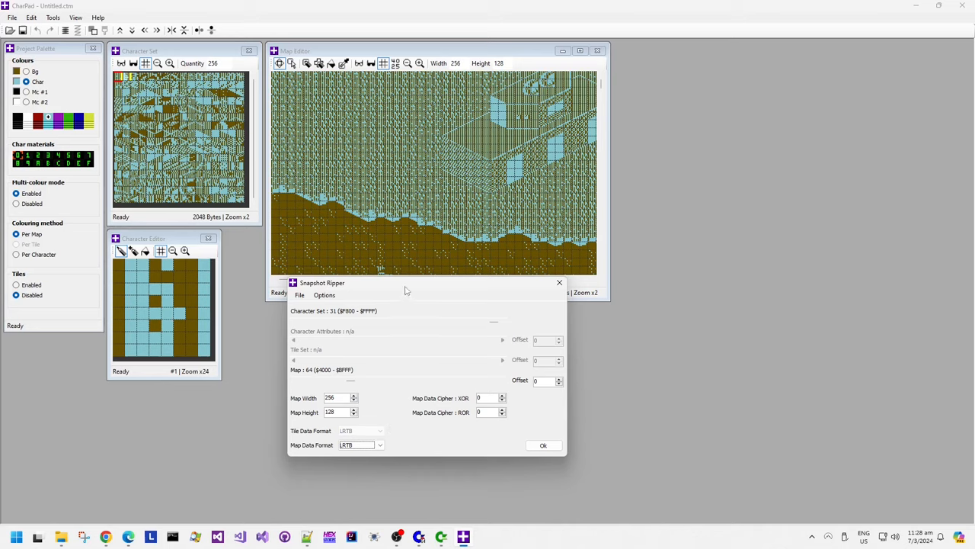
drag(404, 282, 237, 320)
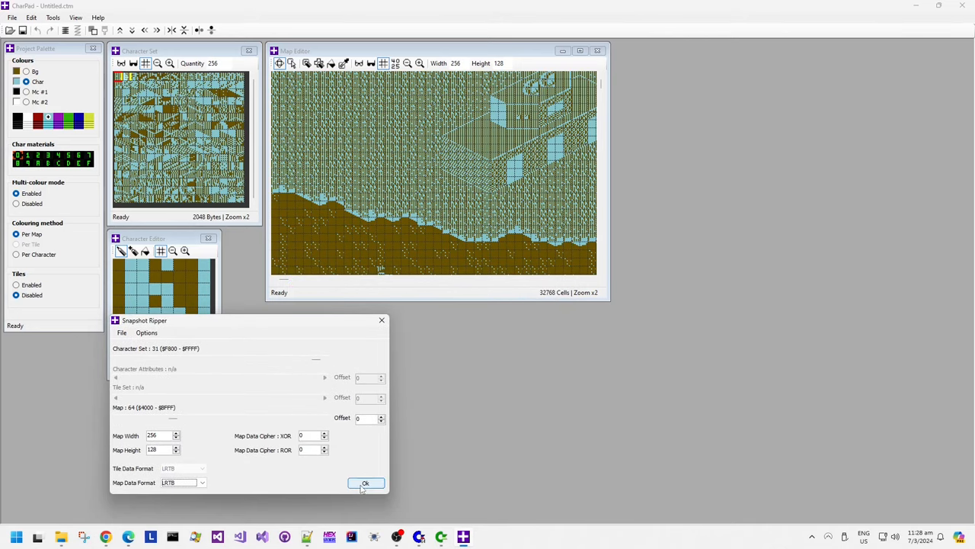
Import the ripped map, inspect the jungle area at different zooms and start adjusting the palette.
click(366, 484)
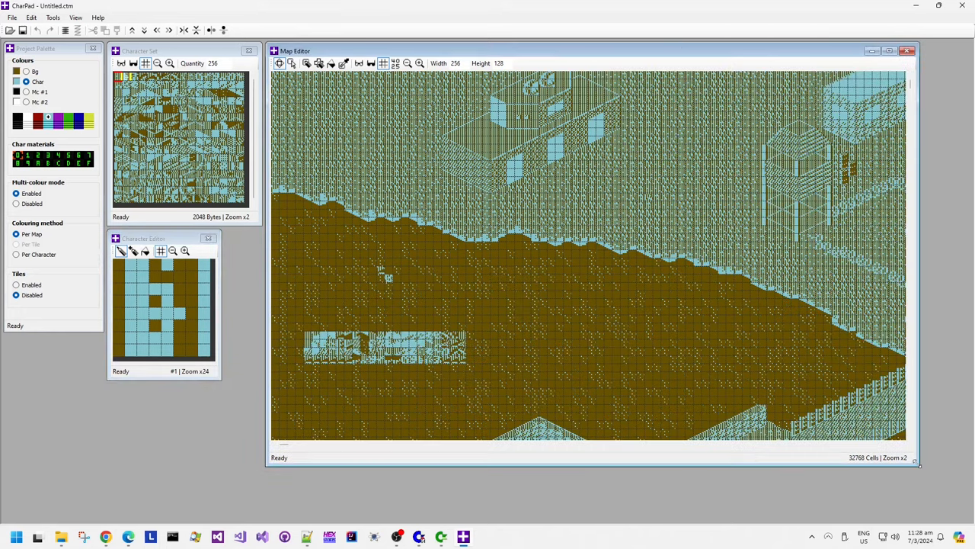
click(421, 64)
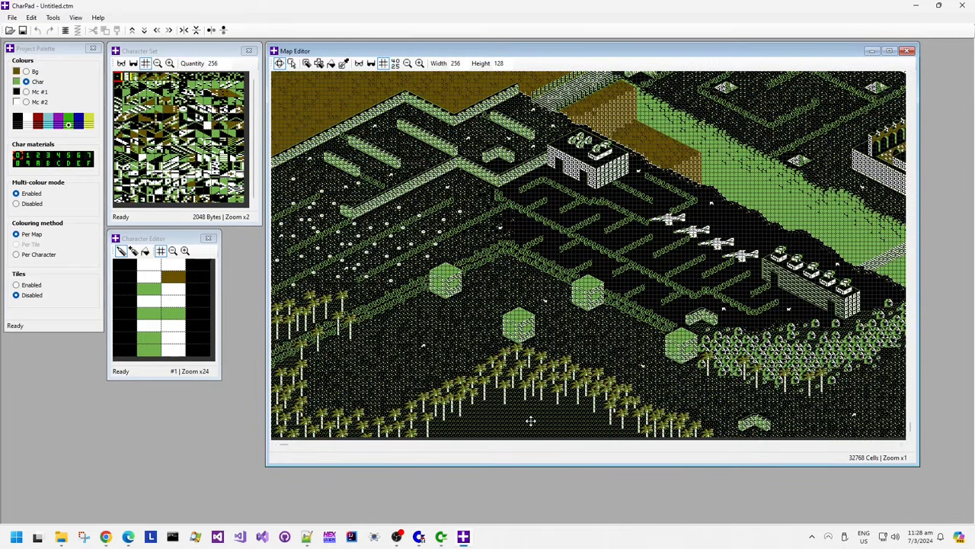
click(420, 64)
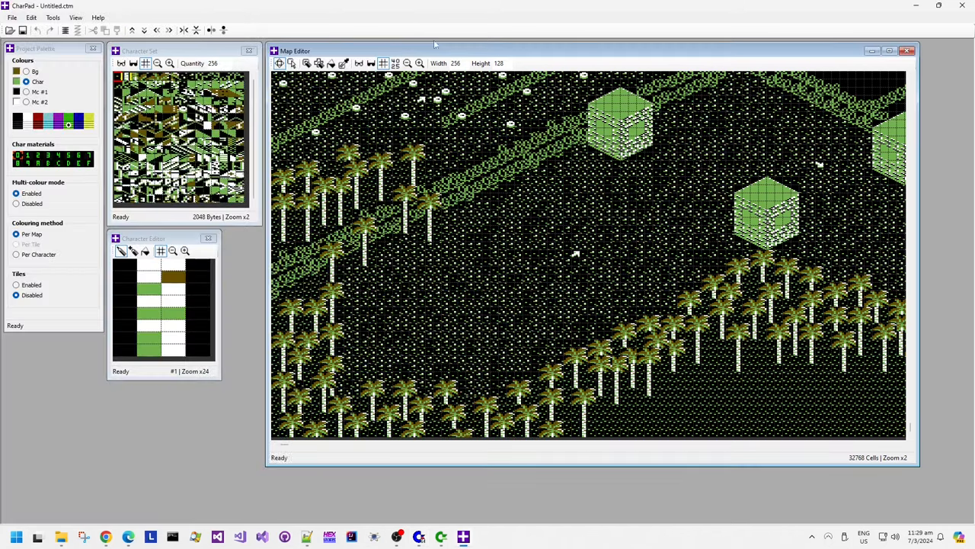
click(28, 91)
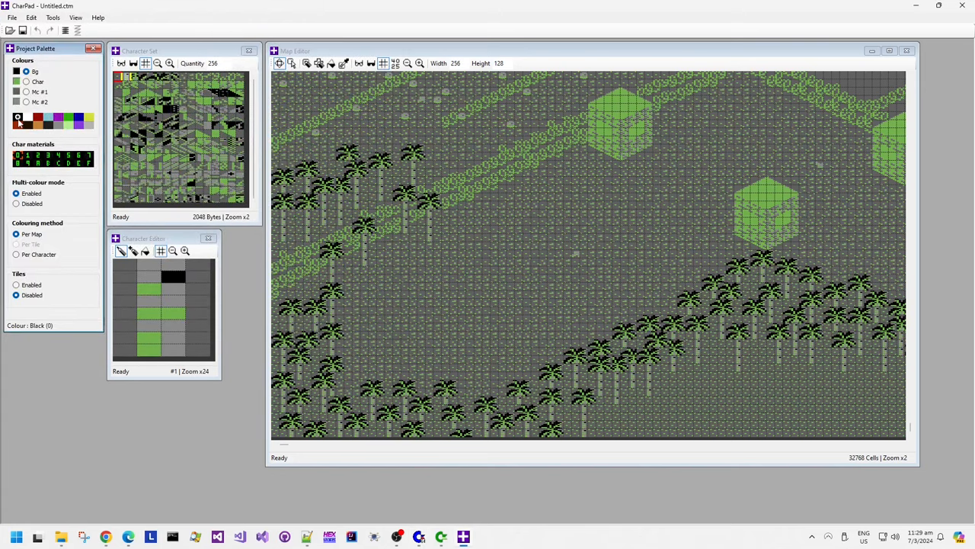
Bring up the running Arnie game in VICE to compare its colours with the map.
click(68, 119)
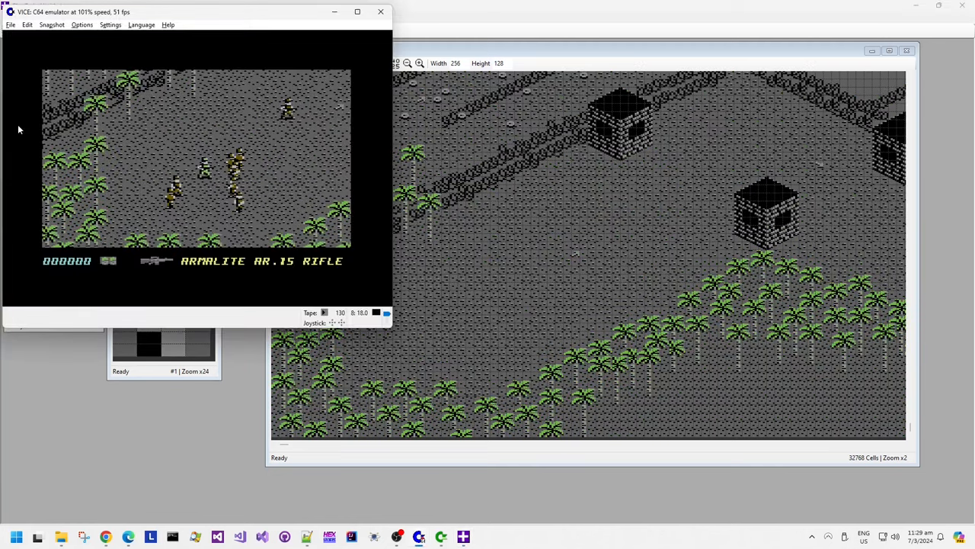
mouse_move(296, 453)
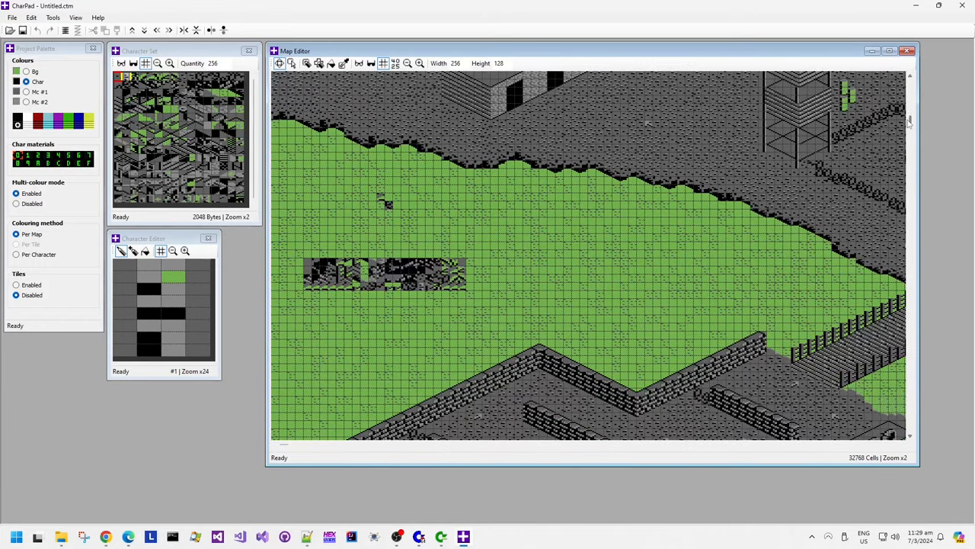
Recolour the map's Bg palette entry to blue in Project Palette.
scroll(down, 3)
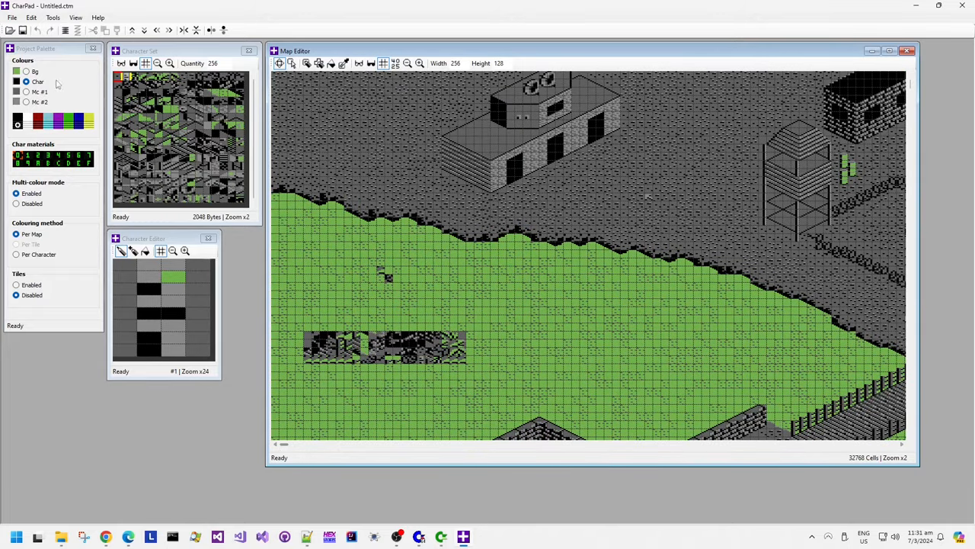
click(79, 122)
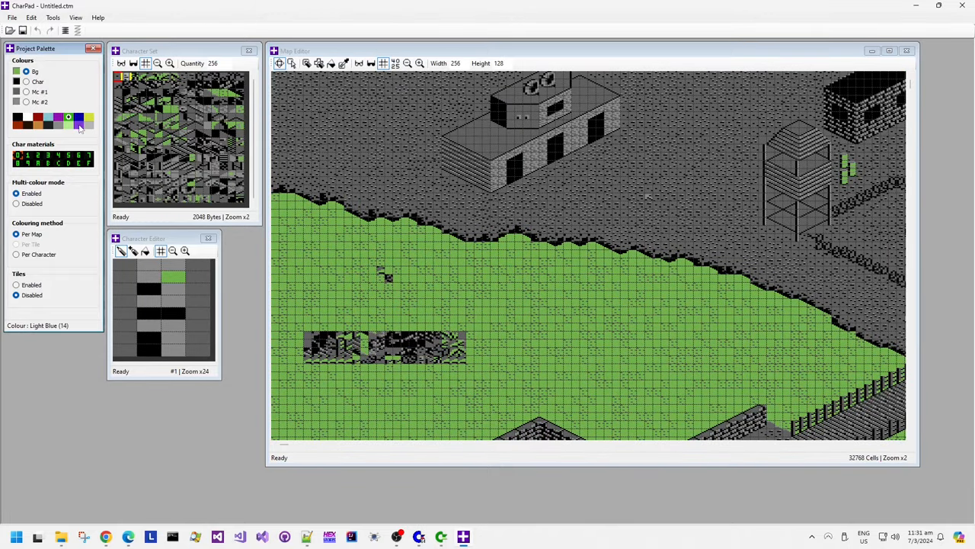
click(68, 119)
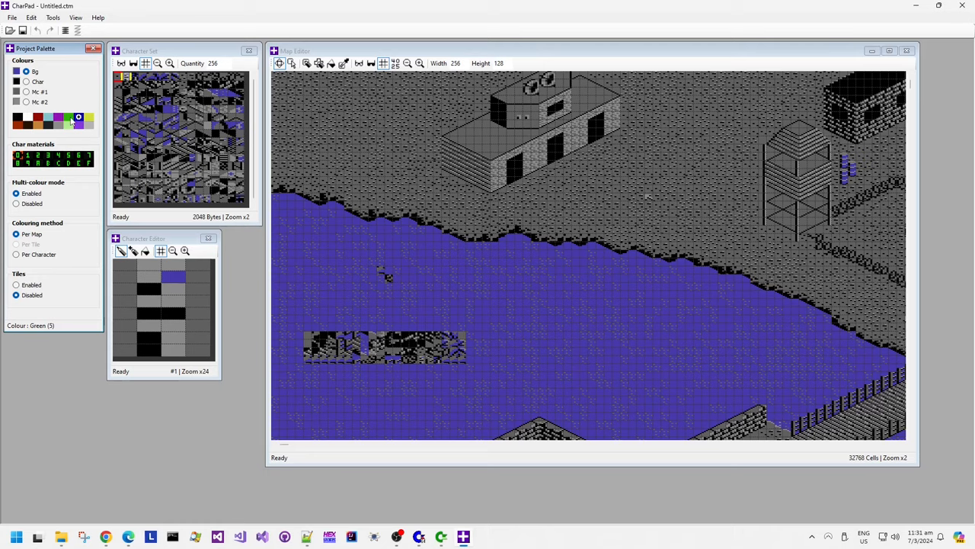
Add a 'Map W/H' line under the charset note recording 256 × 128.
click(67, 117)
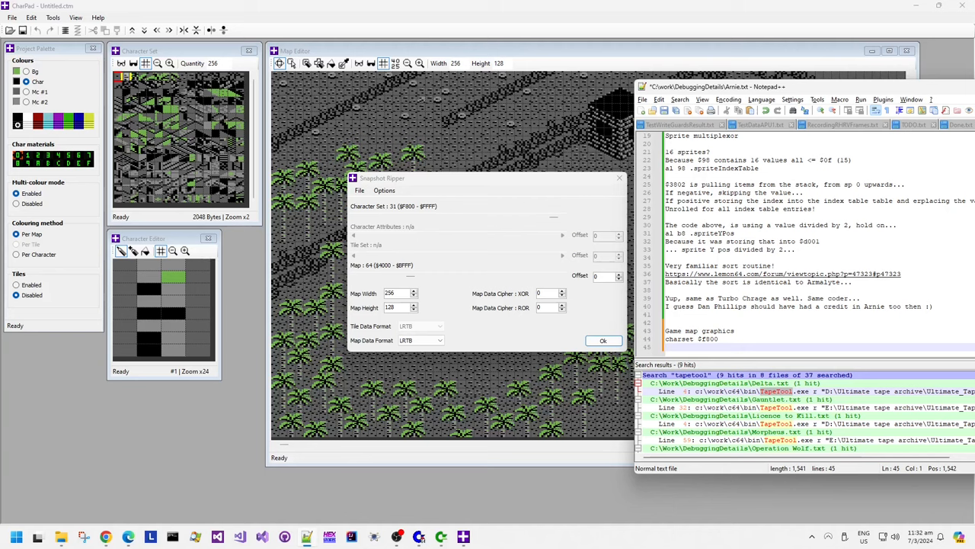
text(Map W/H 1)
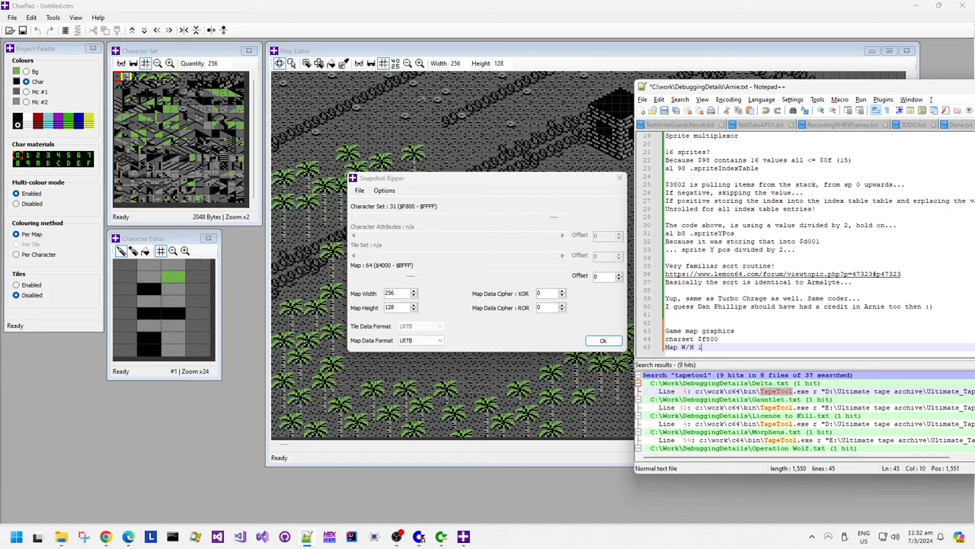
text(28)
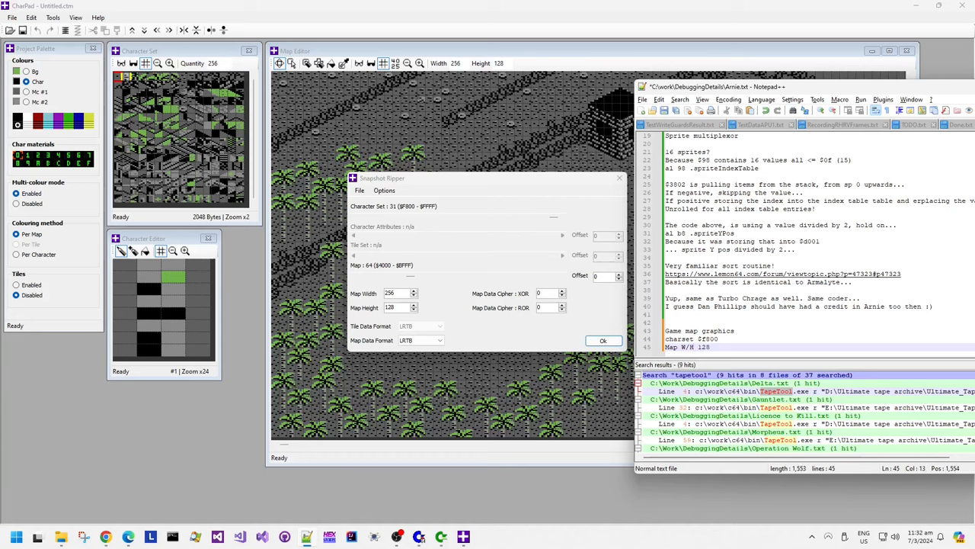
text(256)
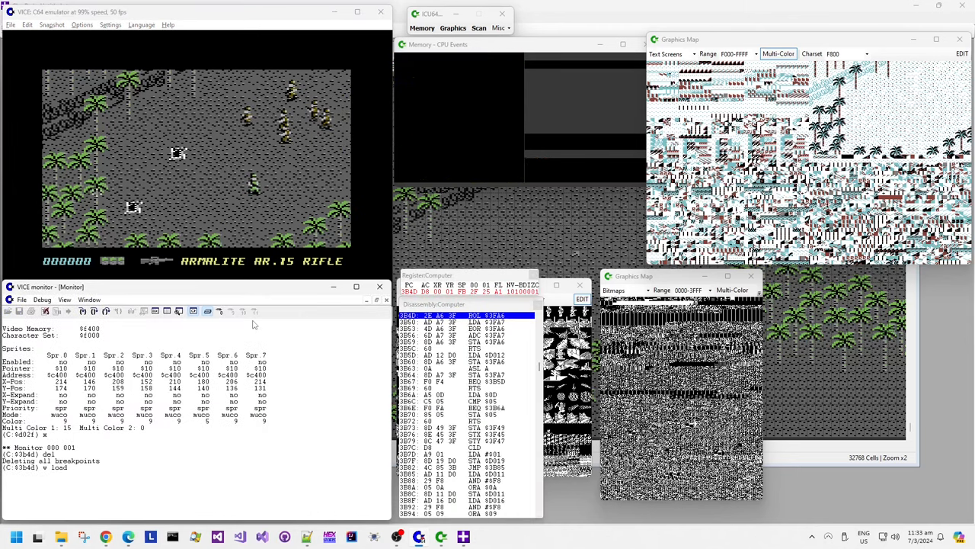
Set a load watchpoint on $4000–$BFFF in the VICE monitor and dump memory with m.
text(4000 bfff)
text(x)
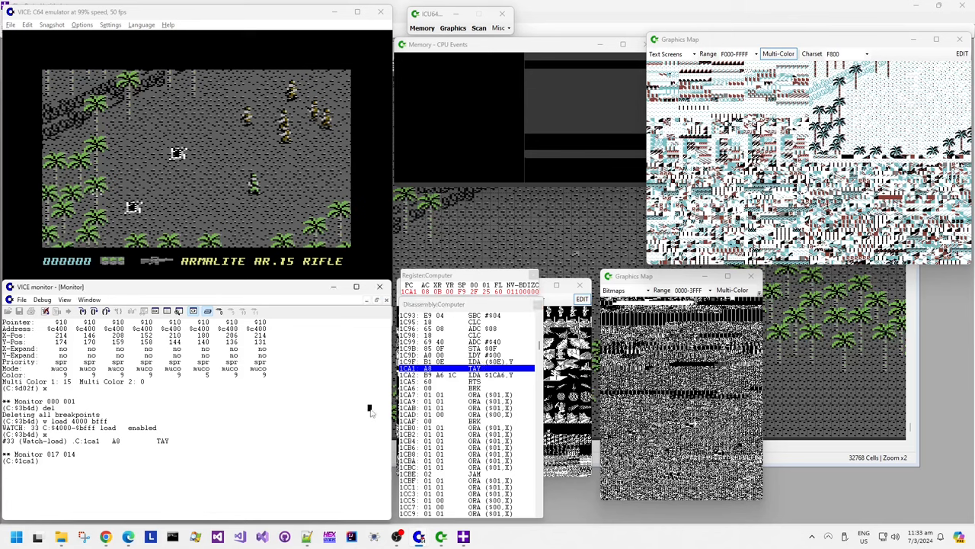
text(m e f)
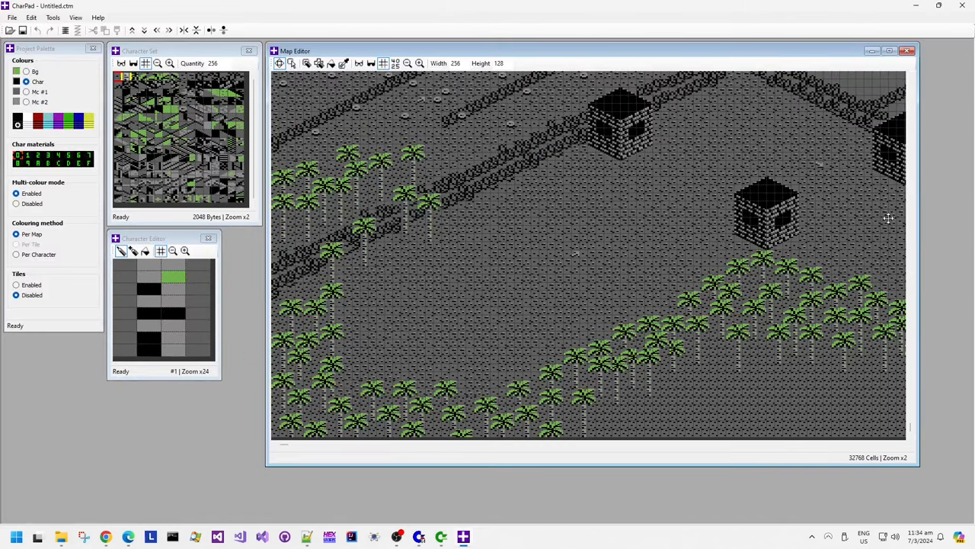
mouse_move(634, 179)
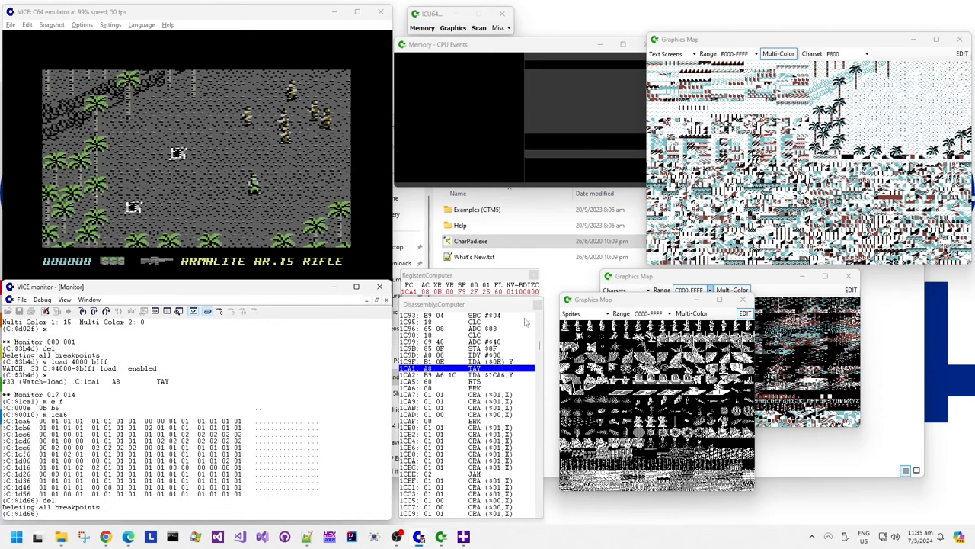
Disassemble the code around the studied routine in the VICE monitor.
click(540, 318)
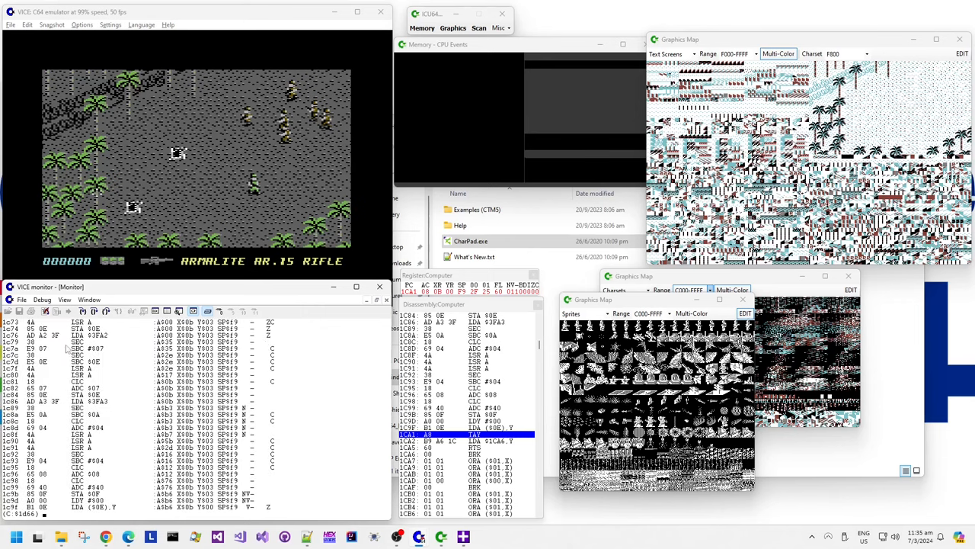
click(83, 311)
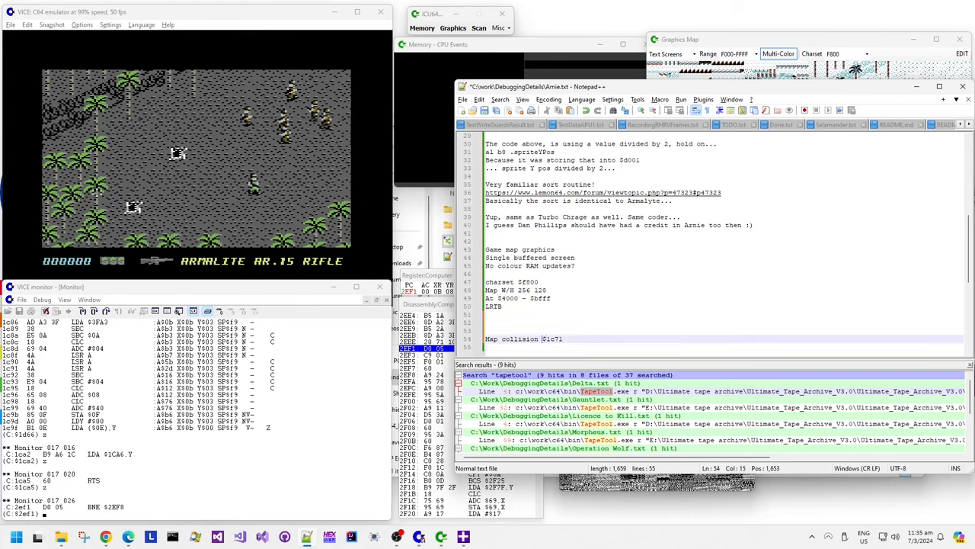
Note that the map collision fetch uses a char-mapped type table.
text(fetch)
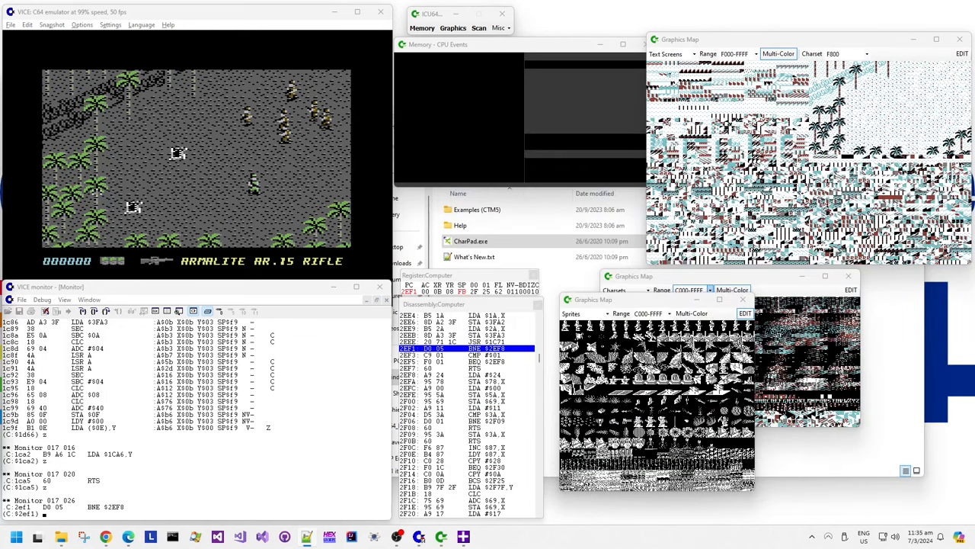
text(chis)
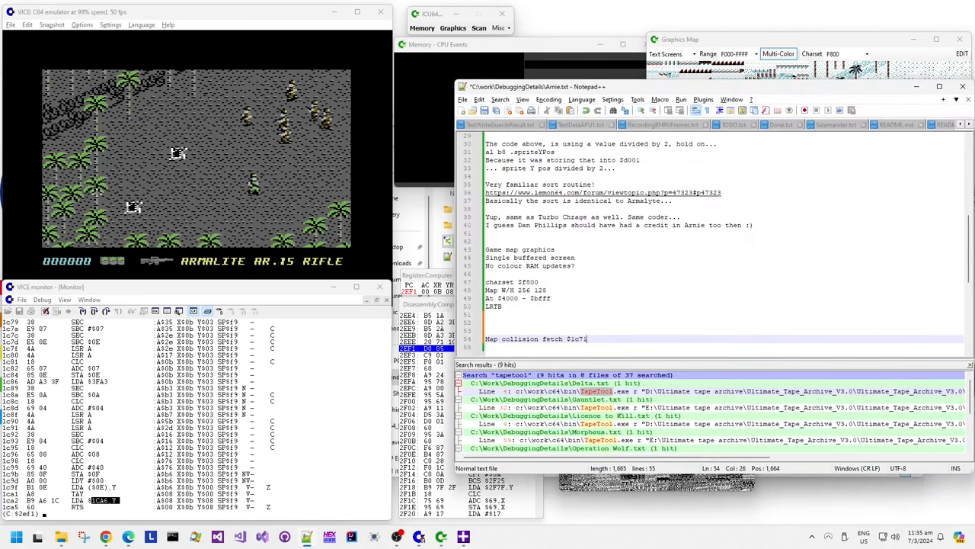
text(using char)
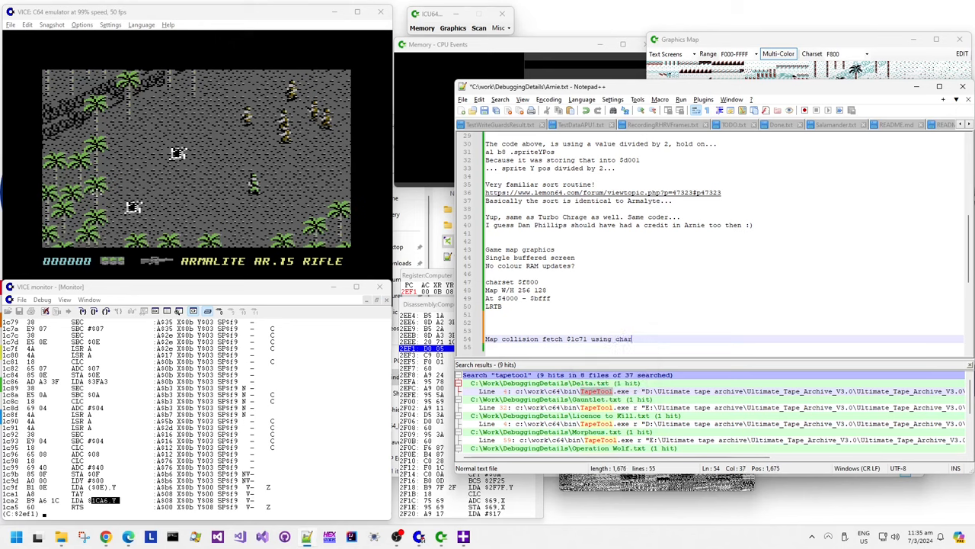
text(mapped)
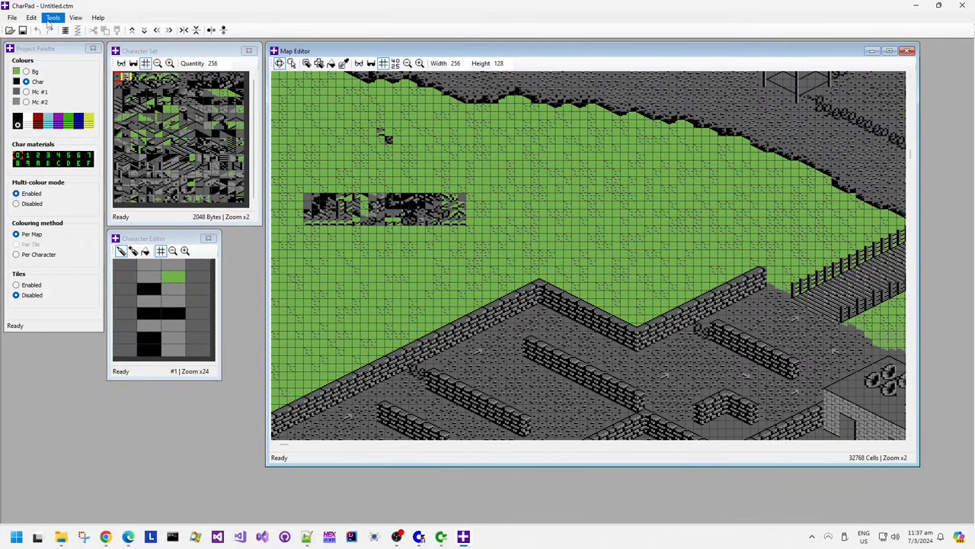
Import from a VICE snapshot via File > Import/Export, accepting loss of current data.
click(12, 17)
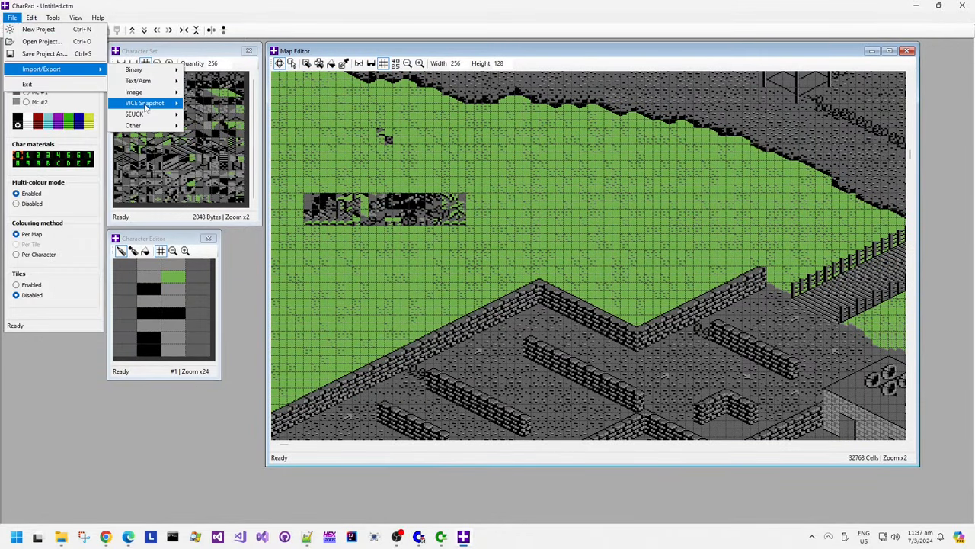
click(144, 104)
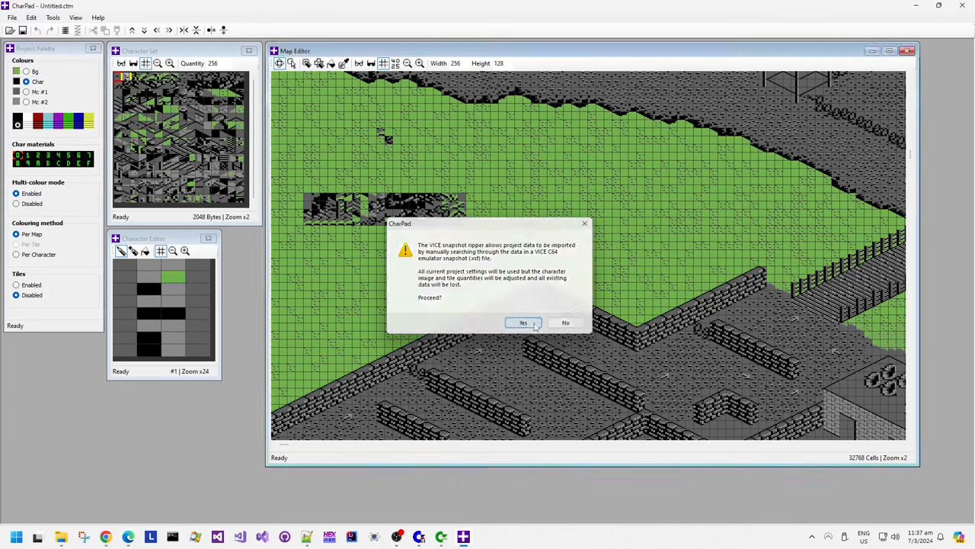
click(523, 323)
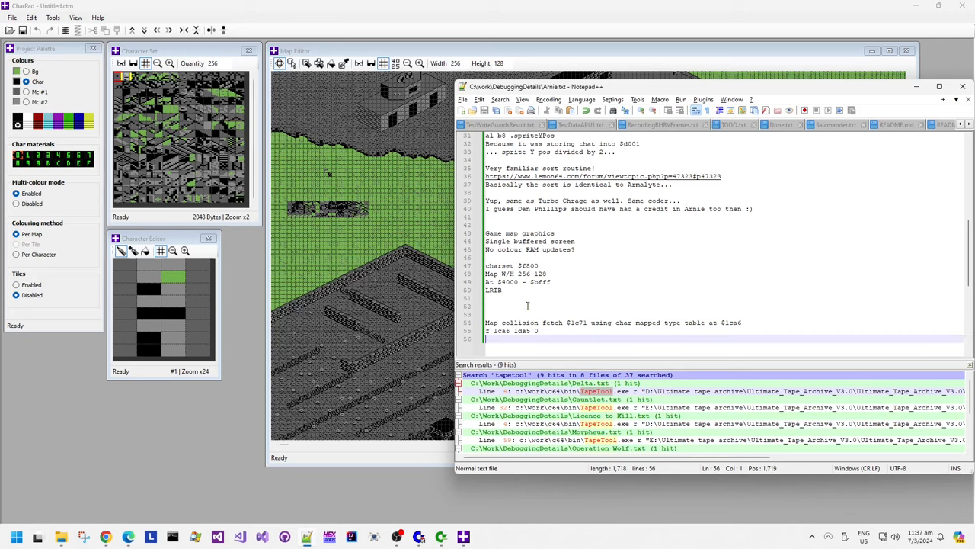
Note that the title screen logo uses the score panel charset at $0800.
text(Title screen logo use)
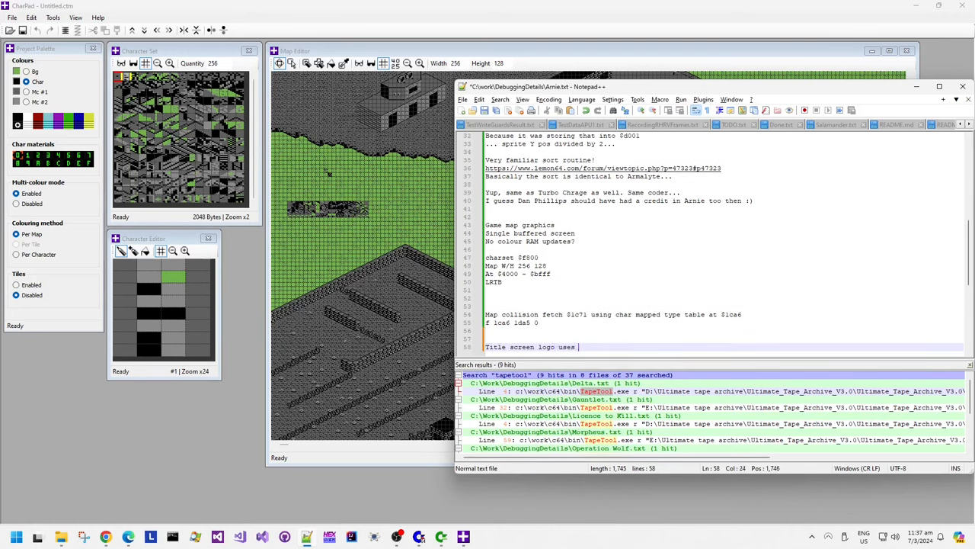
text(score panel)
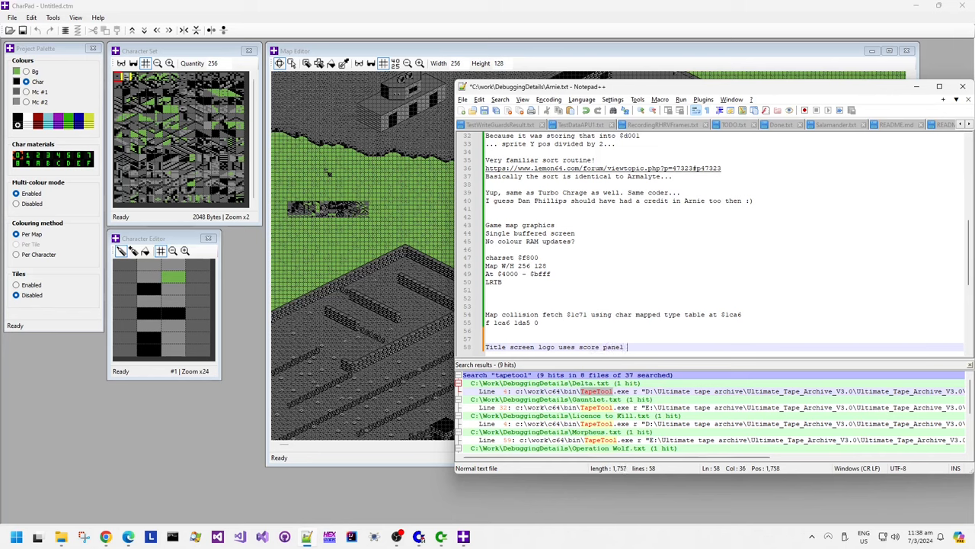
text(charset at $f000)
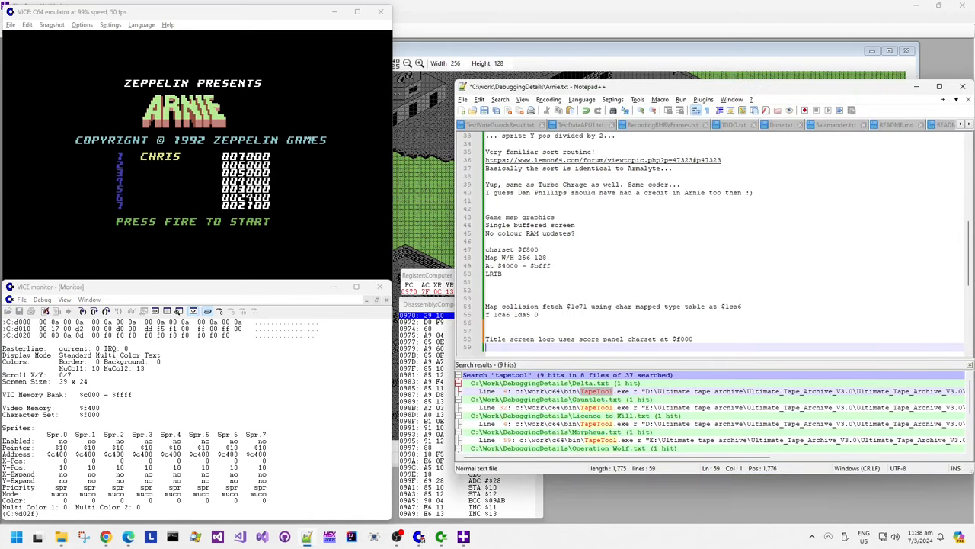
text(And)
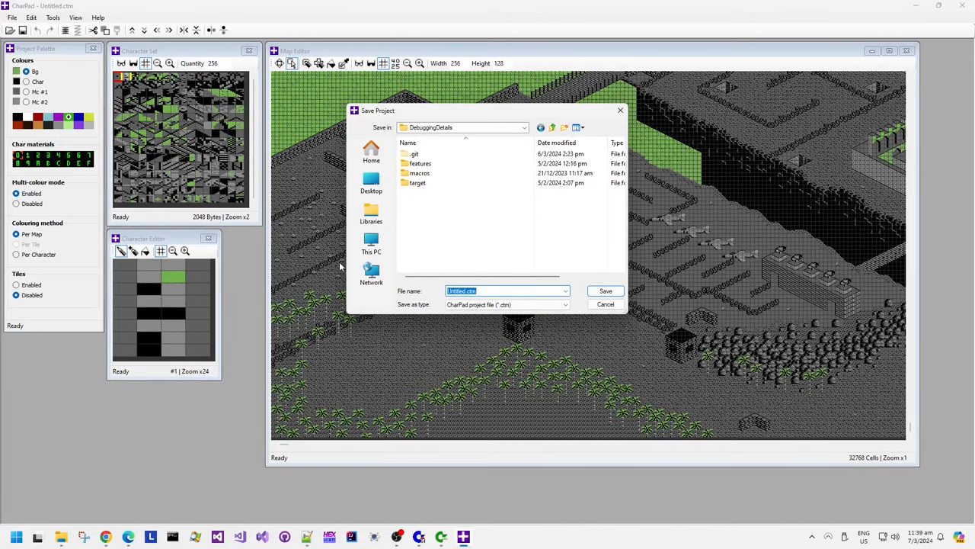
Save the CharPad project as 'Arnie map.ctm' in the DebuggingDetails folder.
text(Arnie map.c)
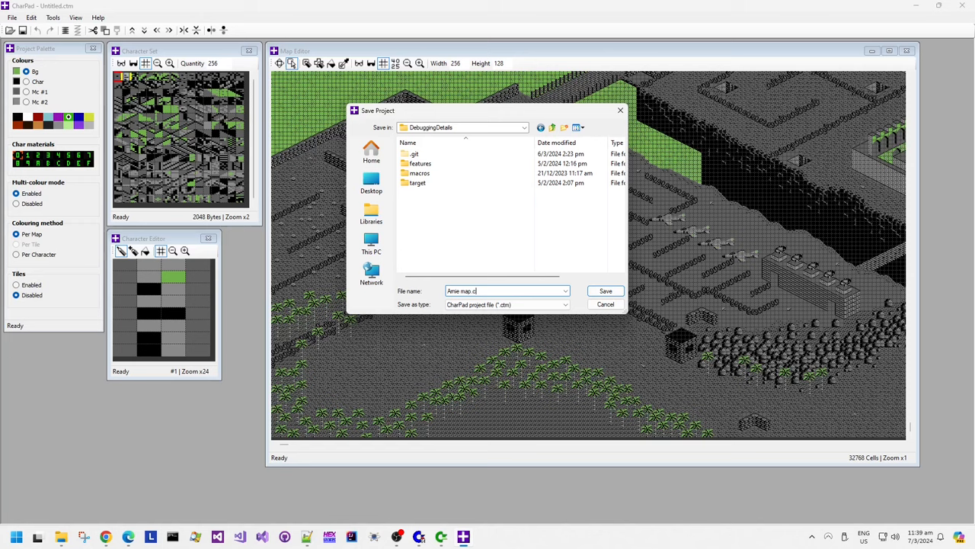
text(tm)
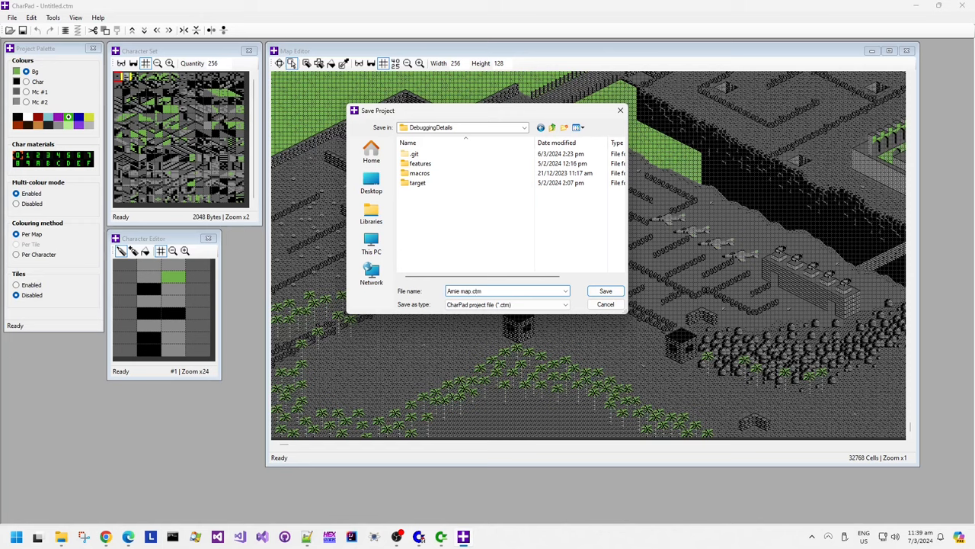
click(605, 290)
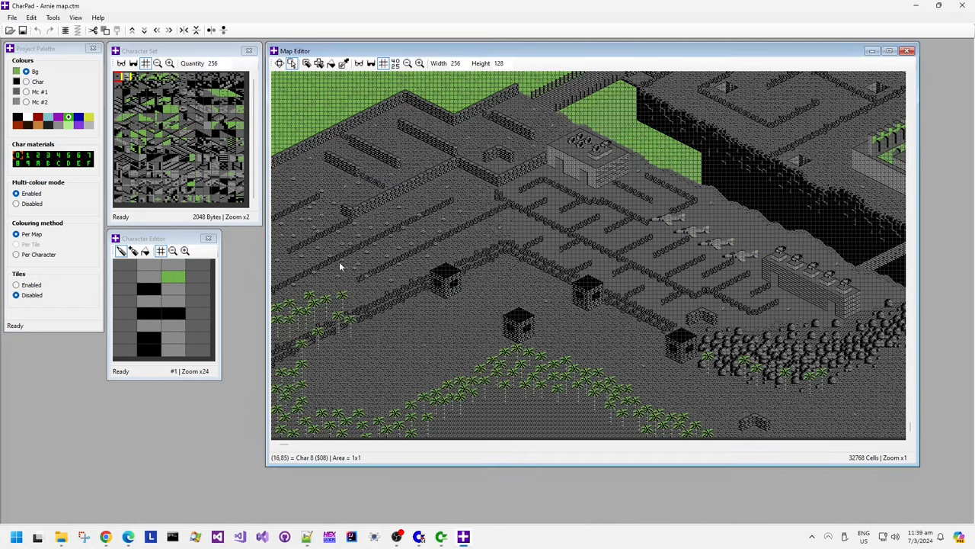